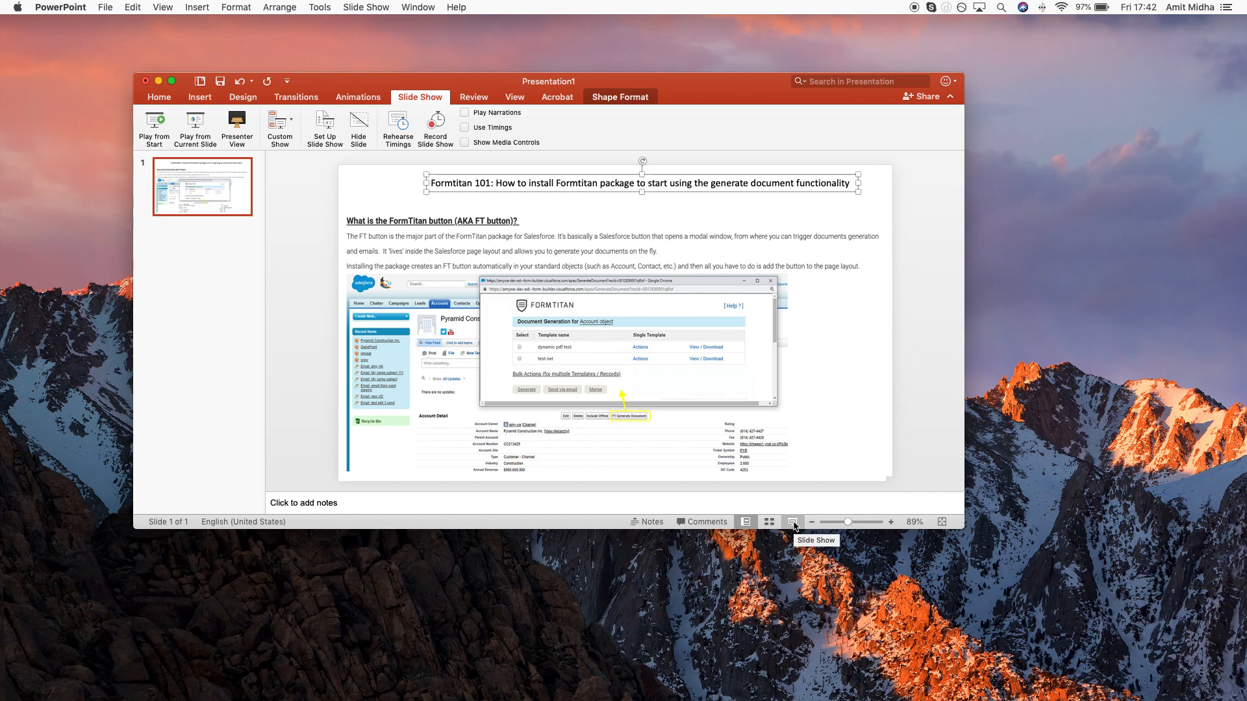
- Start the FormTitan button overview deck as a full-screen slideshow
{"action": "left_click", "coordinate": [793, 522]}
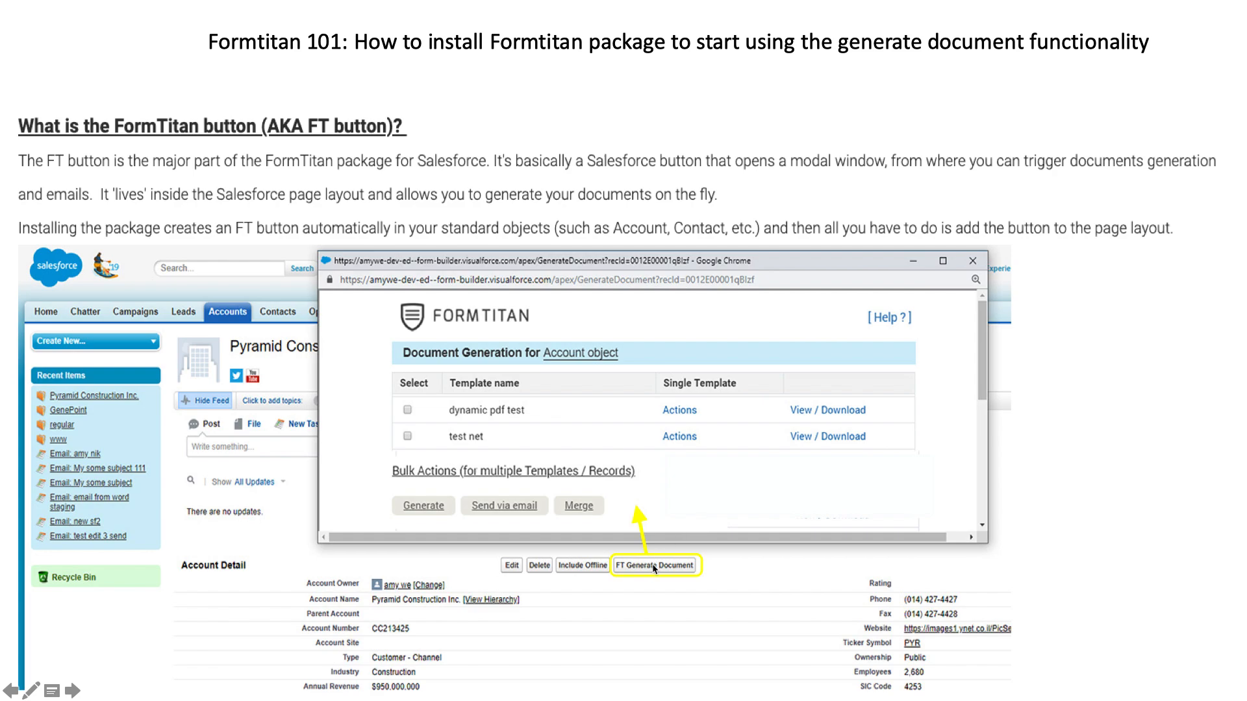
{"action": "mouse_move", "coordinate": [697, 564]}
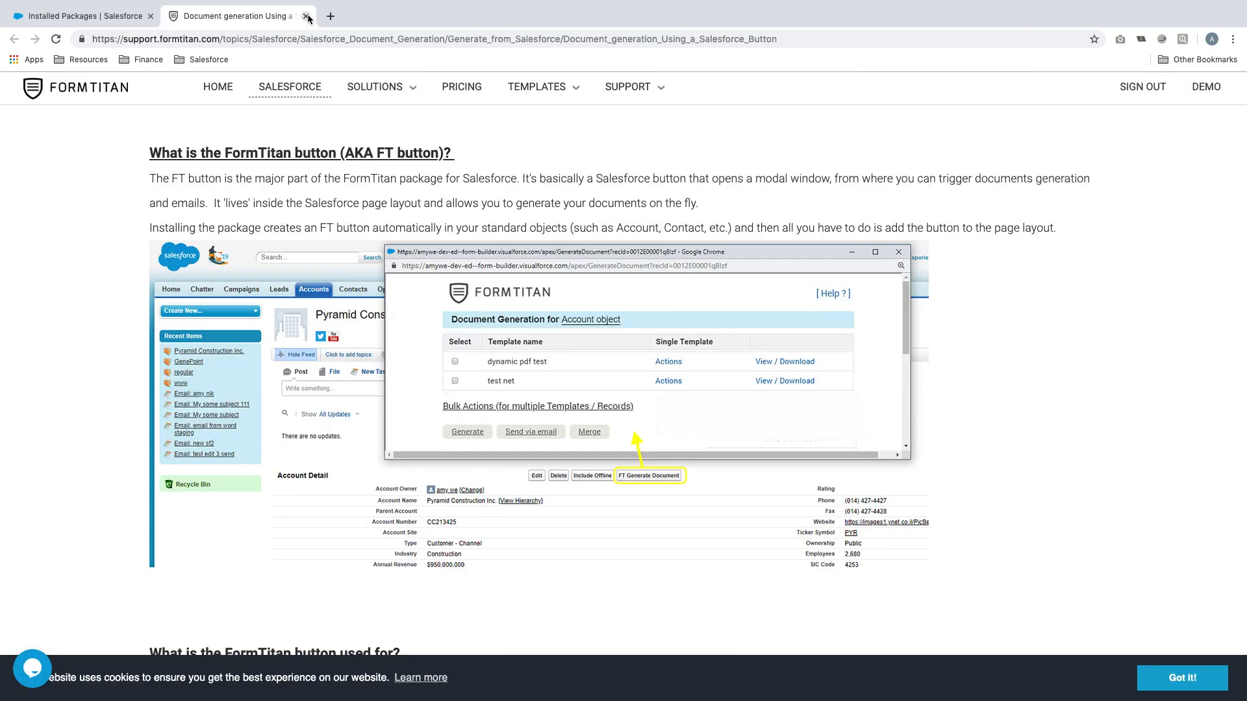
- Search Google for 'formtitan app' to find the FormTitan AppExchange listing
{"action": "type", "text": "formtitan app exchange"}
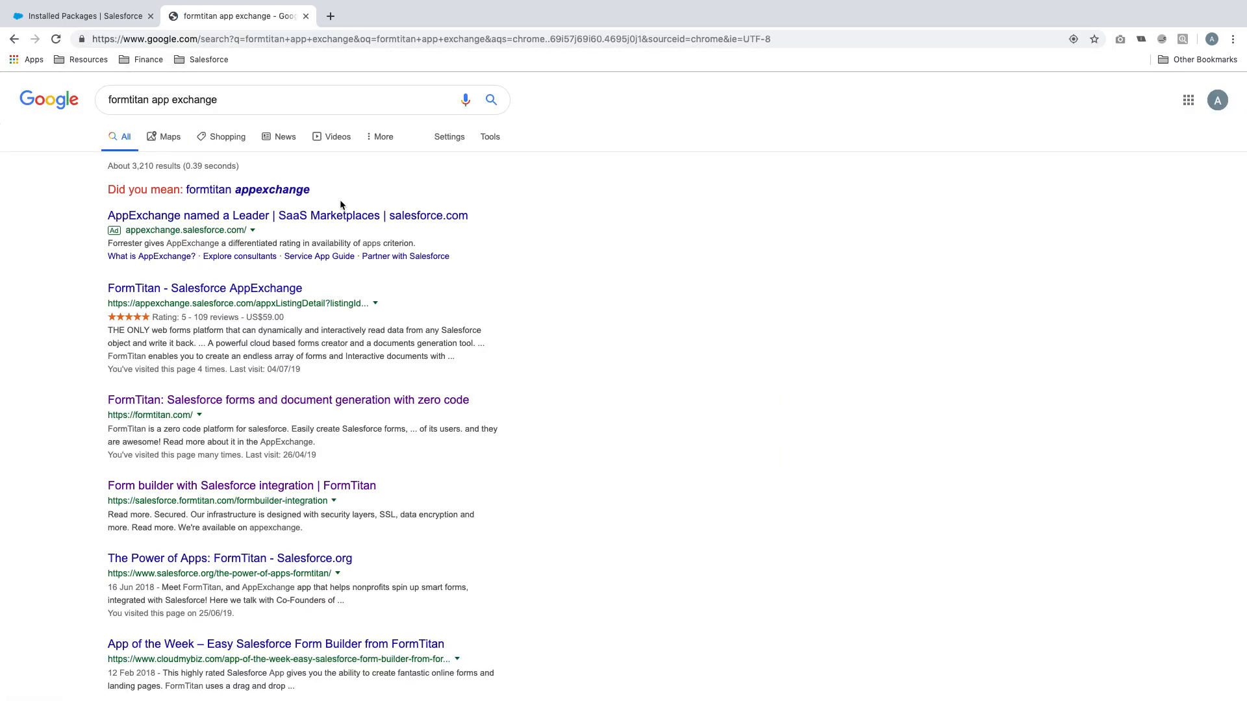
- Go to the FormTitan AppExchange listing from the results and choose Get It Now
{"action": "left_click", "coordinate": [201, 288]}
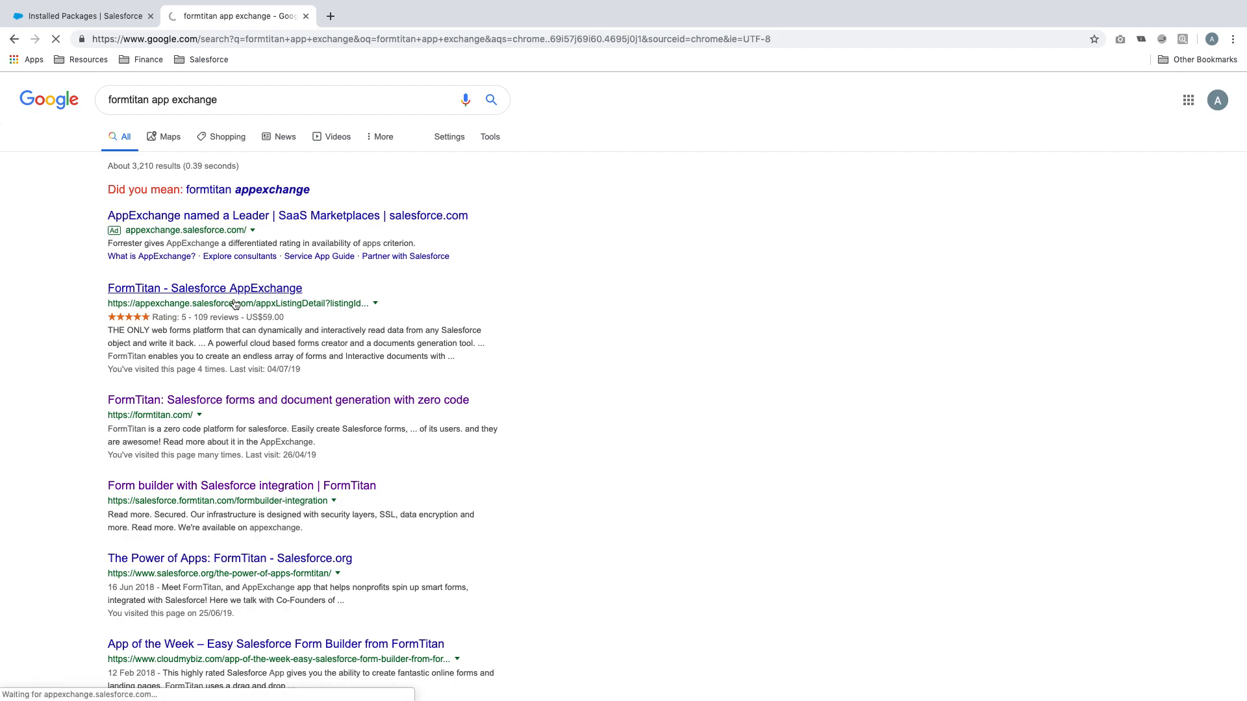
{"action": "left_click", "coordinate": [195, 288]}
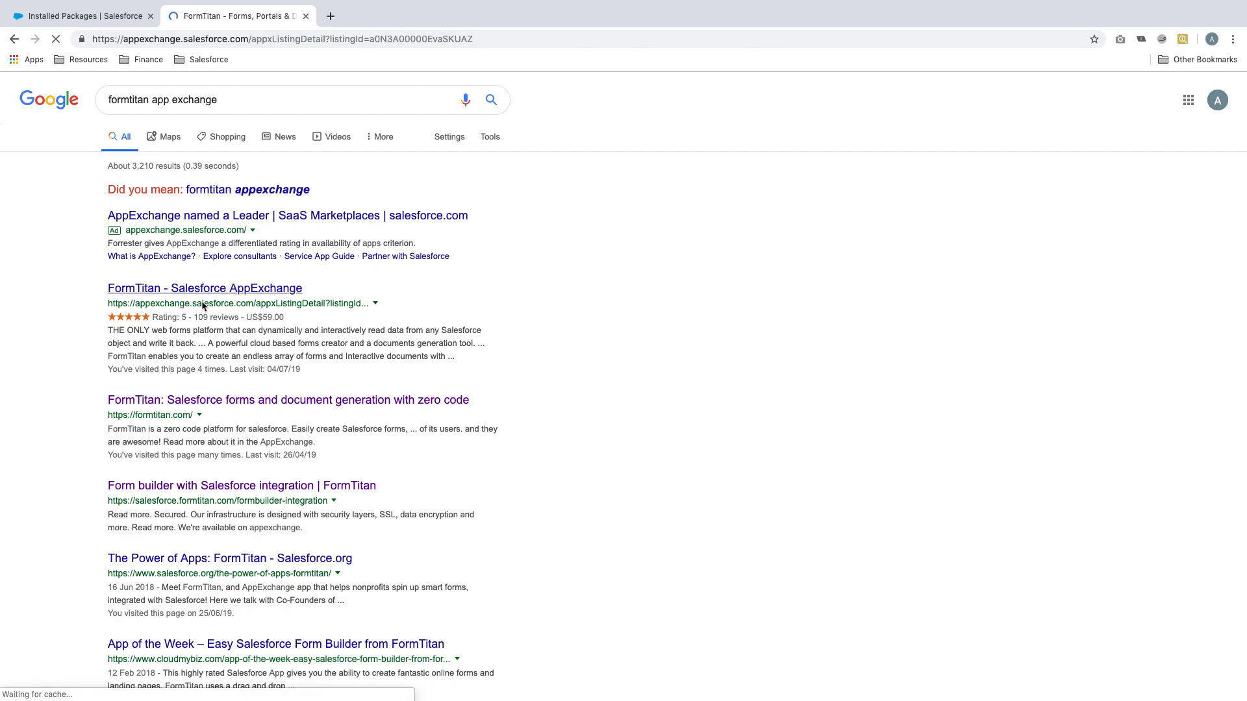
{"action": "left_click", "coordinate": [204, 288]}
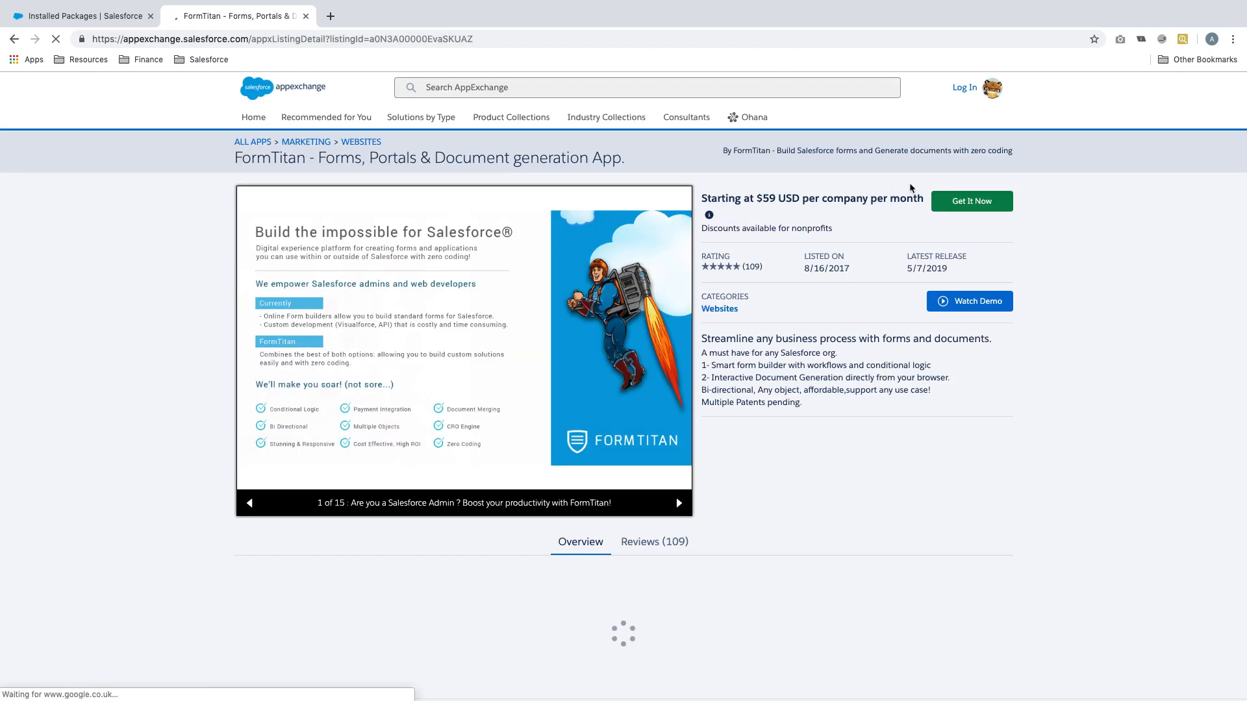
{"action": "left_click", "coordinate": [972, 200]}
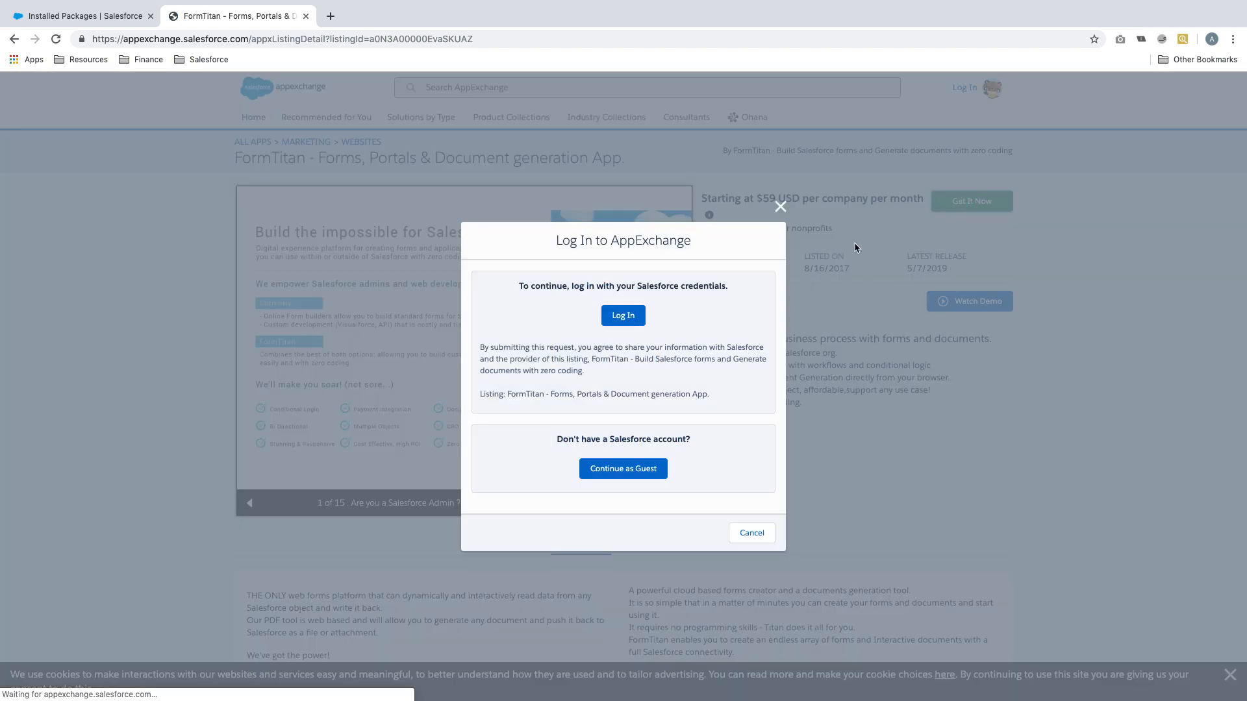
{"action": "mouse_move", "coordinate": [582, 321]}
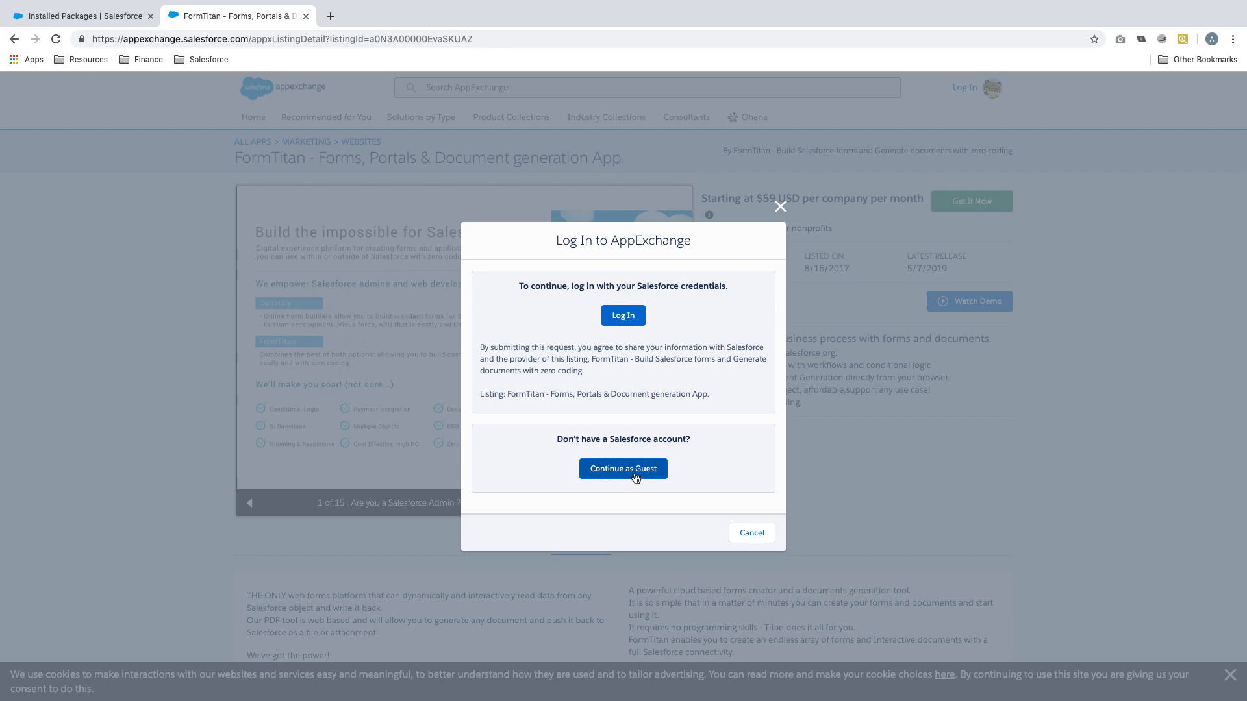
- Log in with Salesforce credentials to reach the install location choice
{"action": "left_click", "coordinate": [623, 469]}
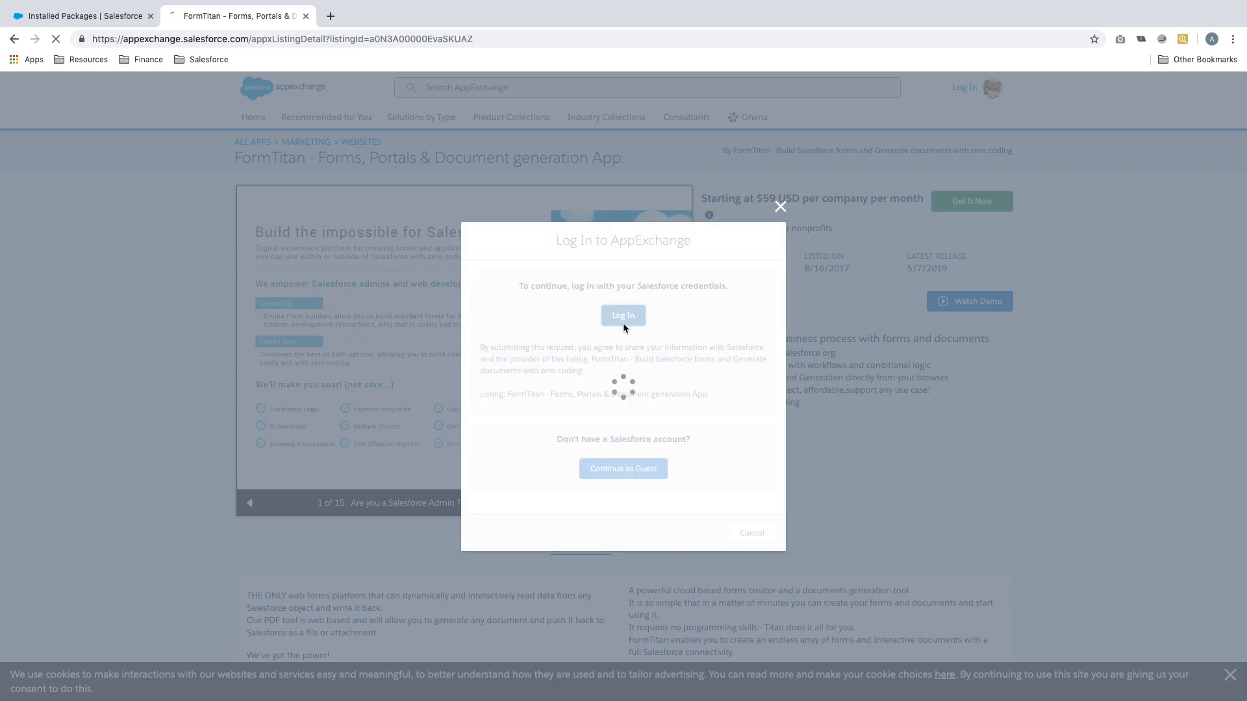
{"action": "left_click", "coordinate": [623, 314]}
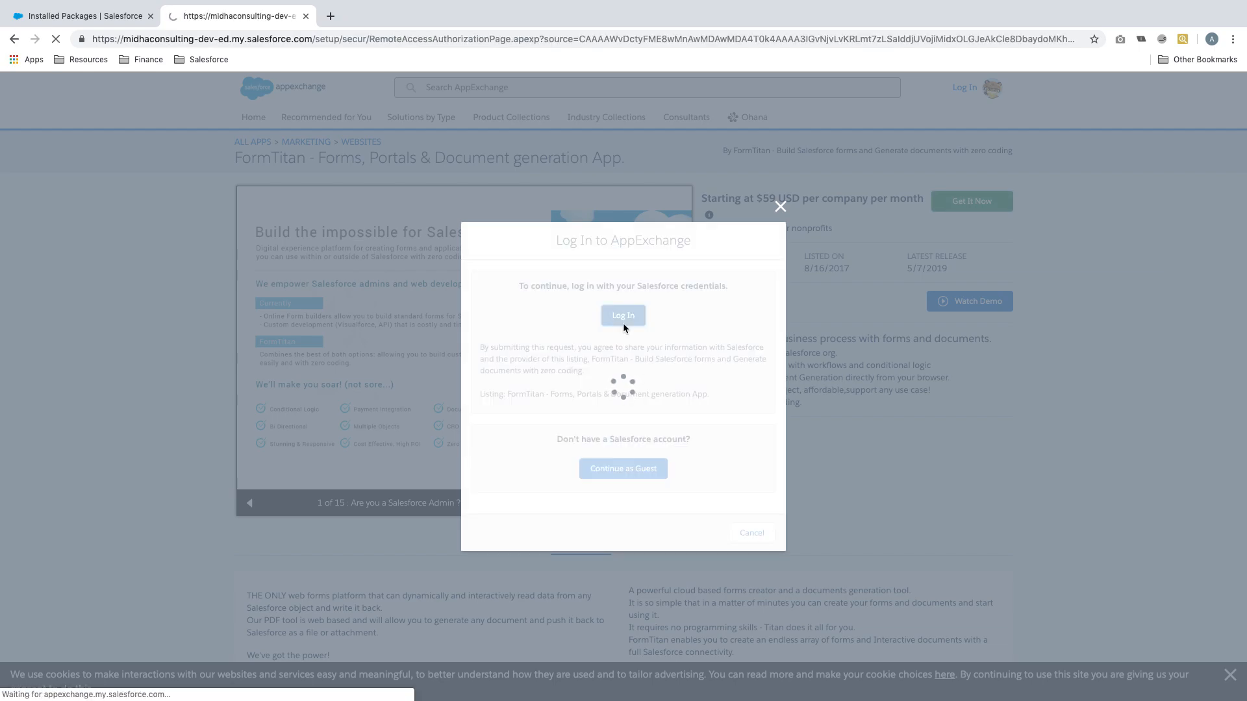
{"action": "left_click", "coordinate": [623, 316]}
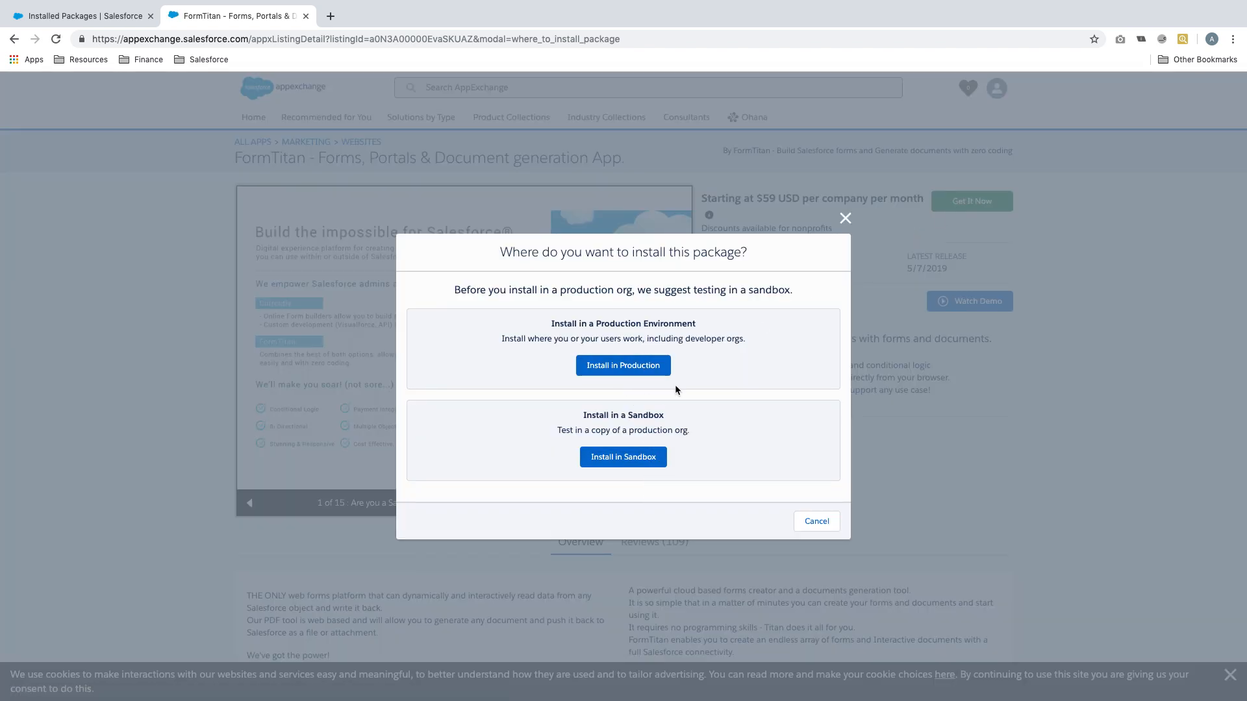
{"action": "mouse_move", "coordinate": [653, 394]}
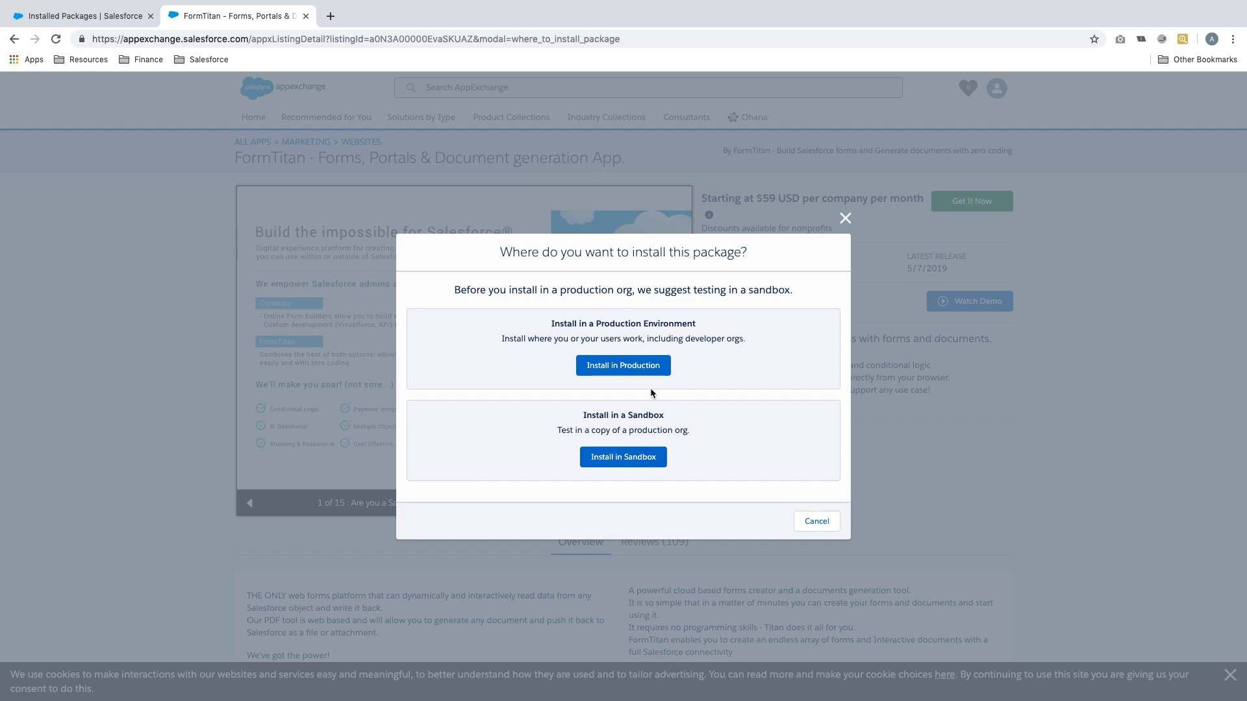
- Choose Install in Production, accept the terms and conditions, and confirm the installation
{"action": "left_click", "coordinate": [623, 366]}
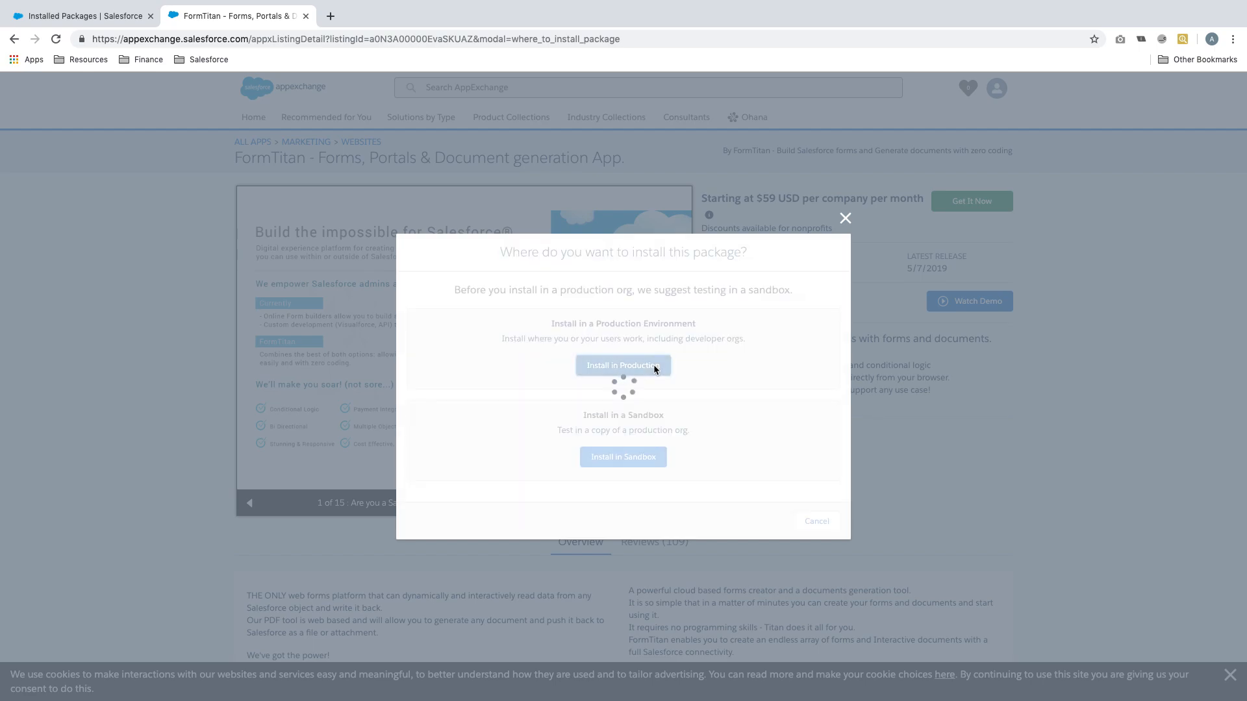
{"action": "left_click", "coordinate": [623, 365]}
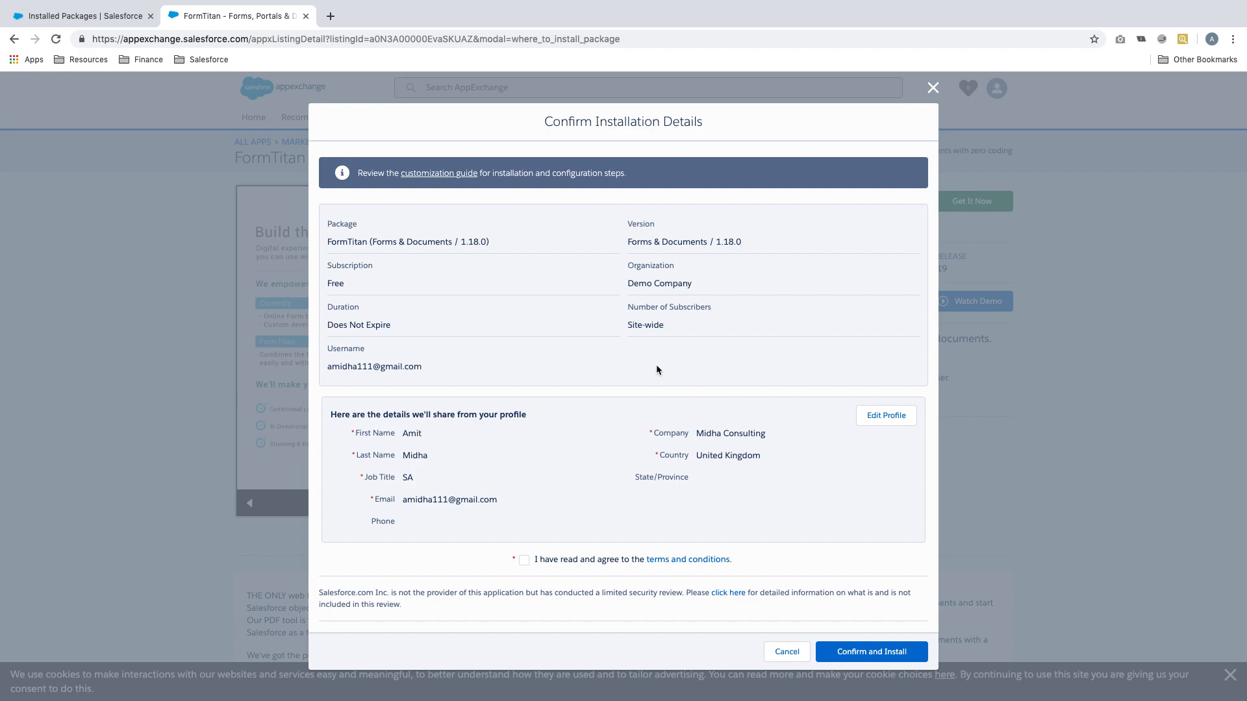
{"action": "mouse_move", "coordinate": [551, 584]}
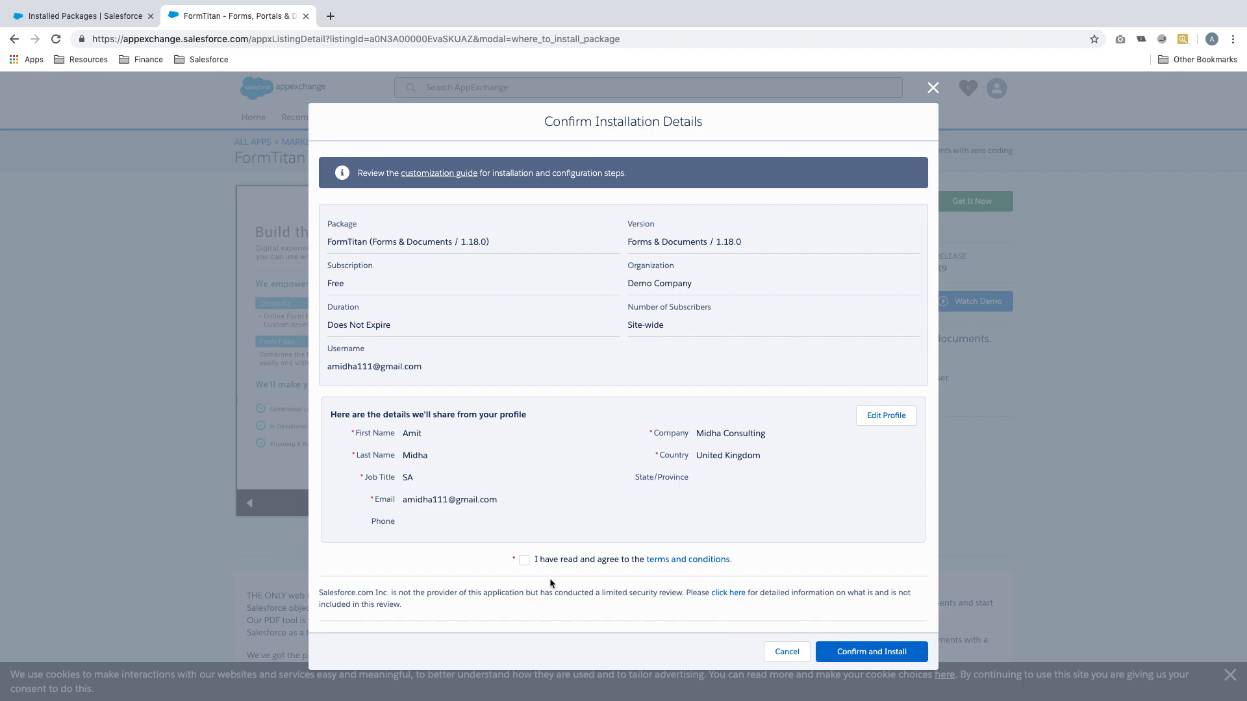
{"action": "left_click", "coordinate": [523, 558]}
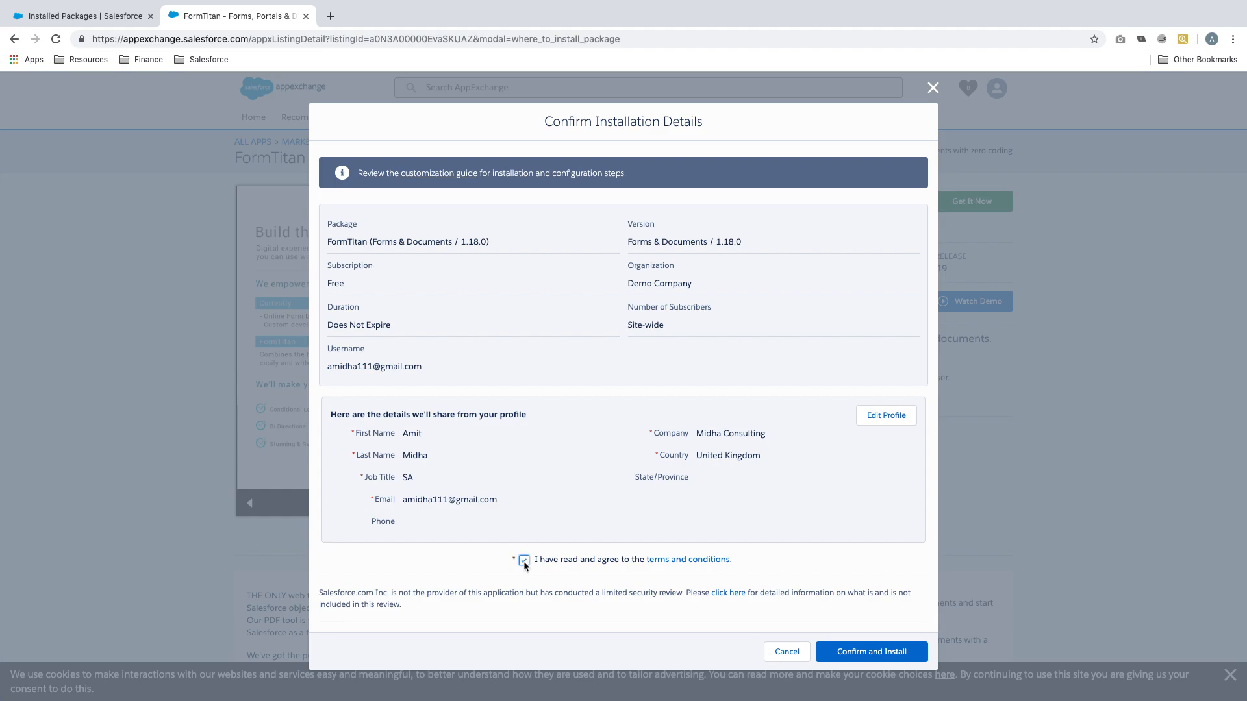
{"action": "left_click", "coordinate": [870, 652]}
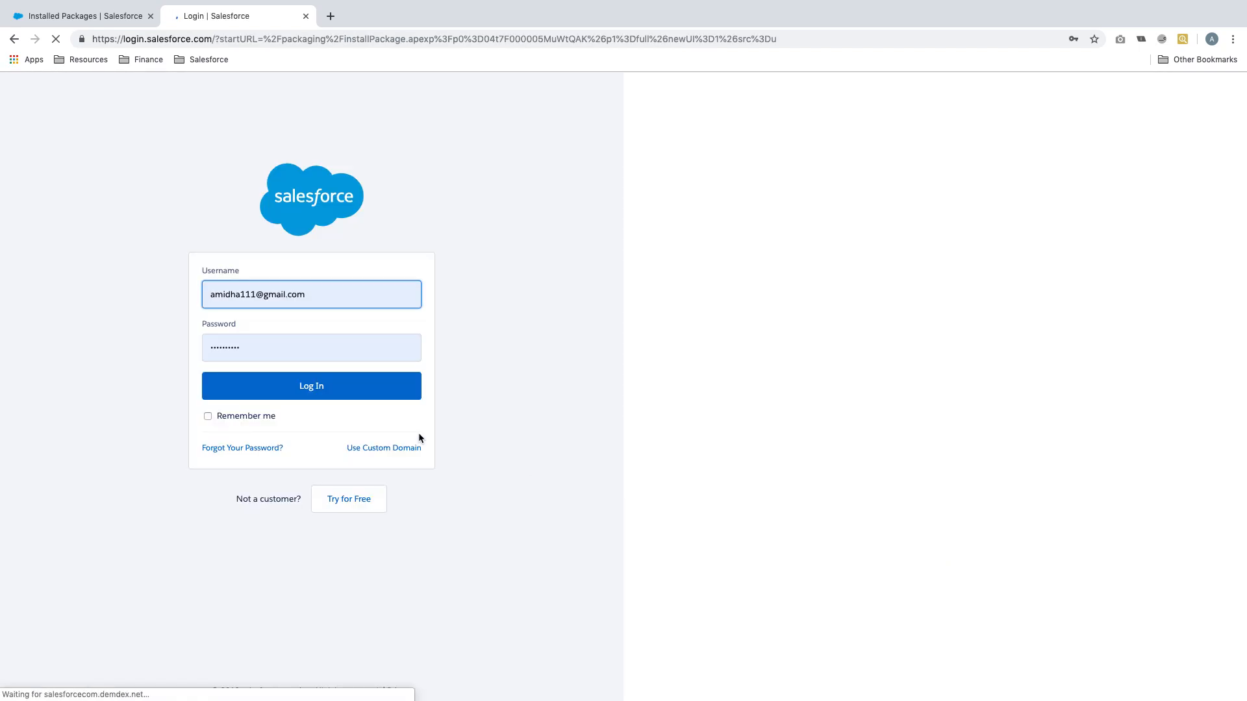
- Log in to the org and install the FormTitan package for all users
{"action": "left_click", "coordinate": [312, 386]}
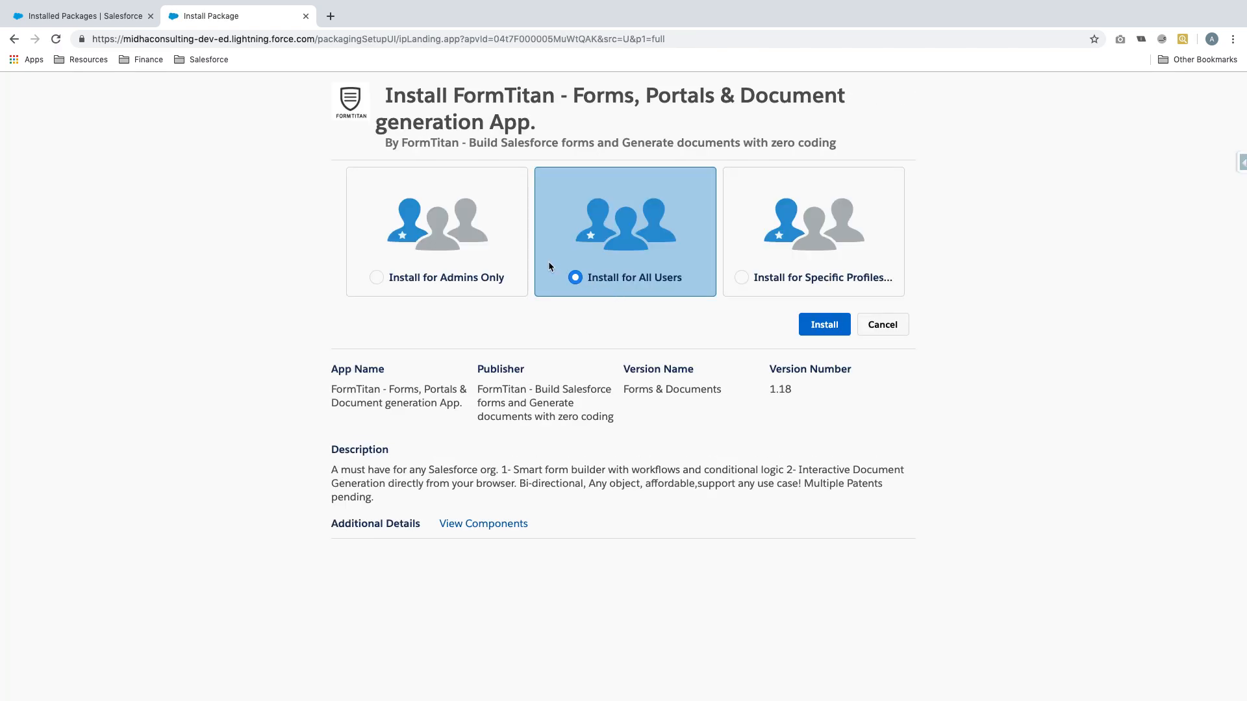
{"action": "mouse_move", "coordinate": [912, 247]}
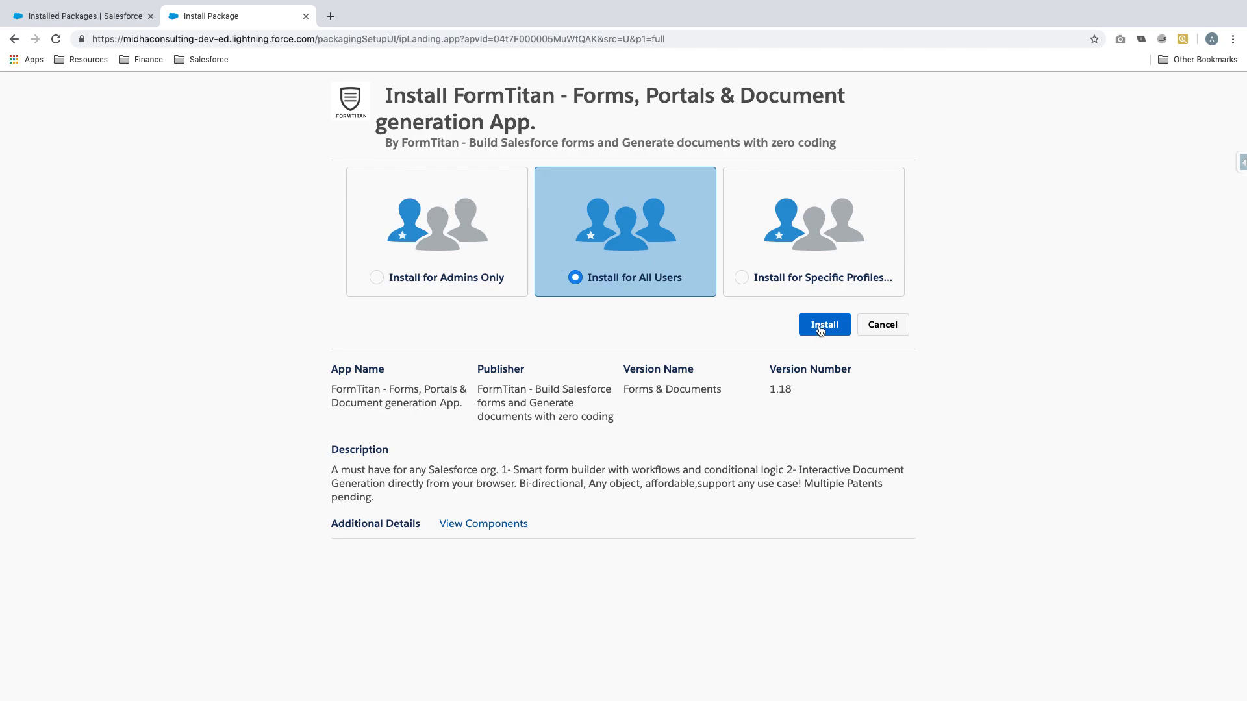
{"action": "left_click", "coordinate": [824, 324]}
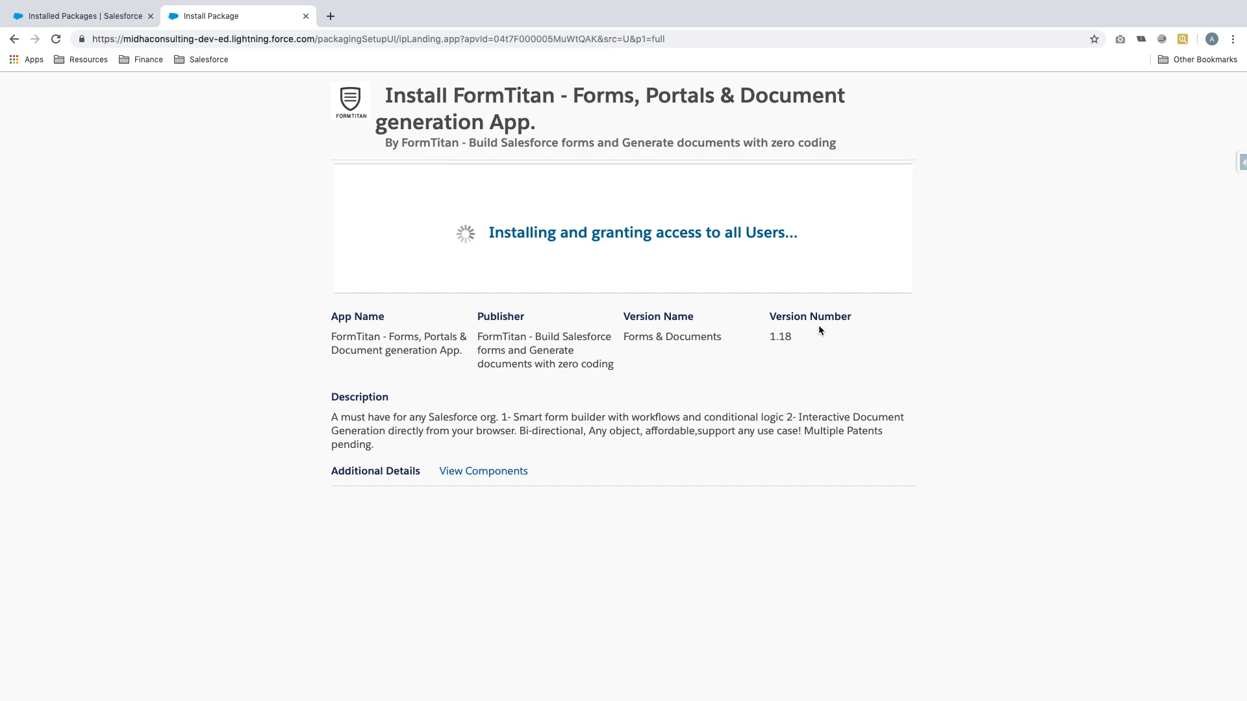
- Switch to the Form Titan app via the App Launcher and dismiss the Installation Complete page
{"action": "left_click", "coordinate": [84, 16]}
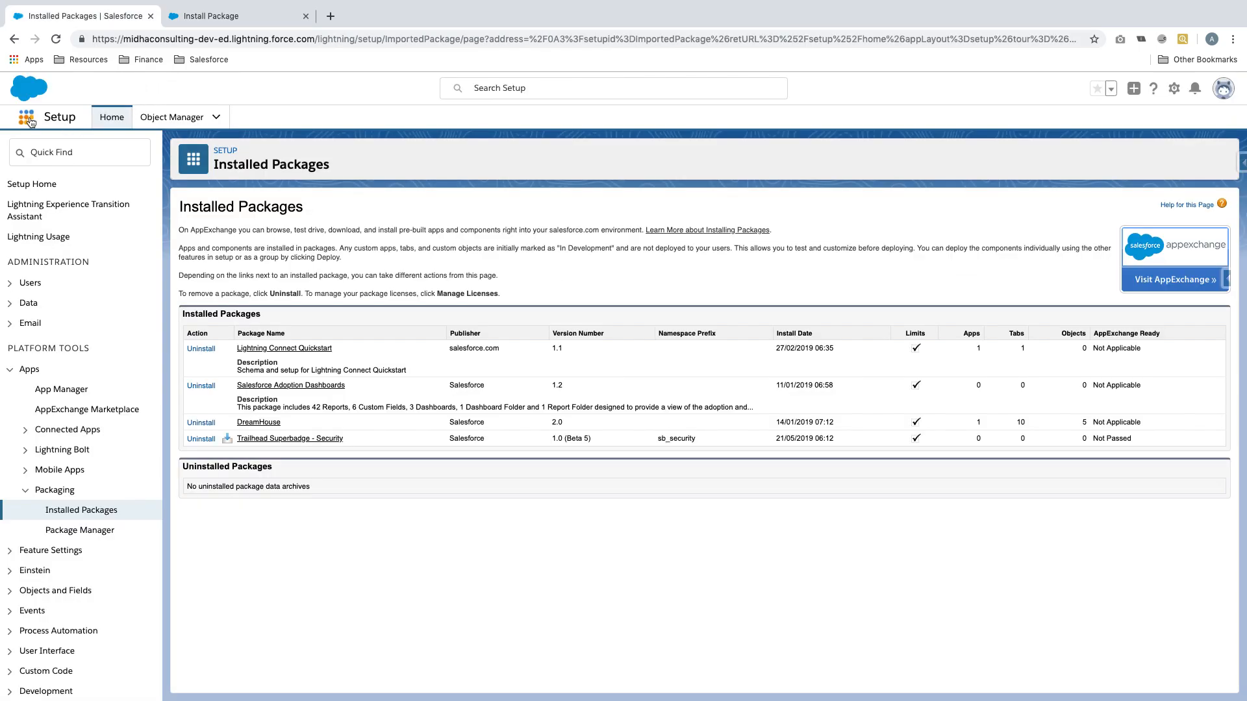
{"action": "left_click", "coordinate": [26, 117]}
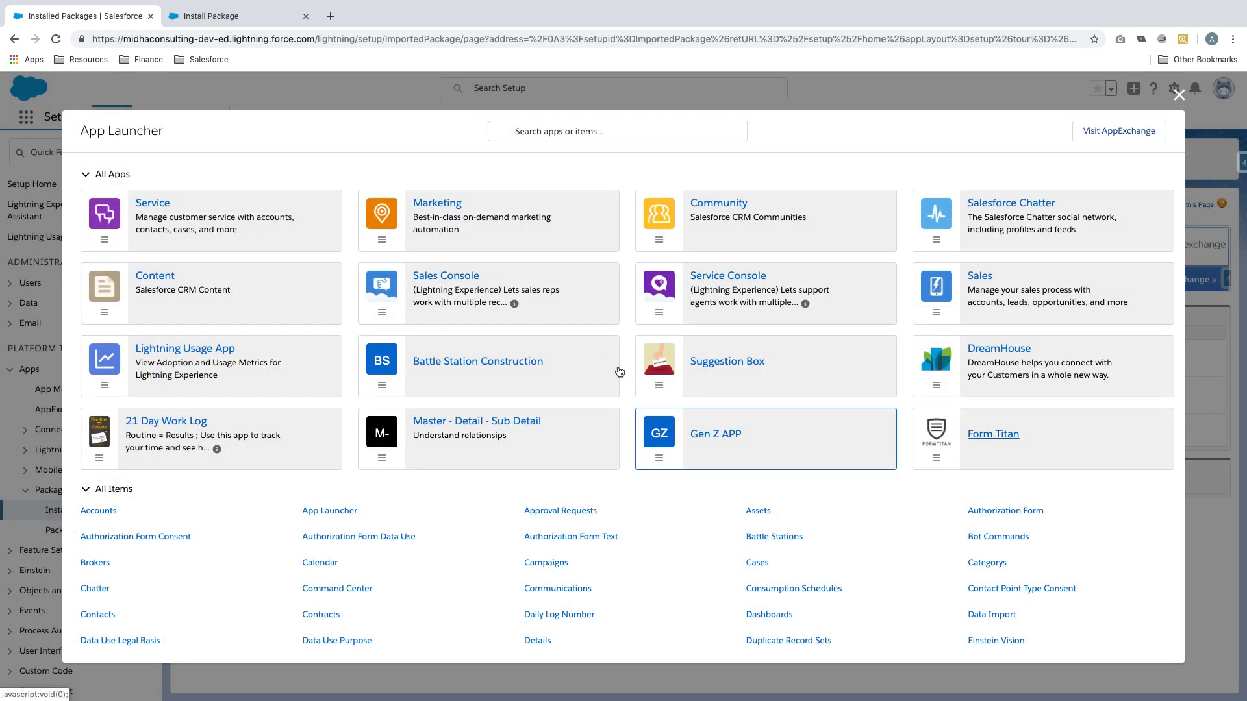
{"action": "left_click", "coordinate": [714, 433]}
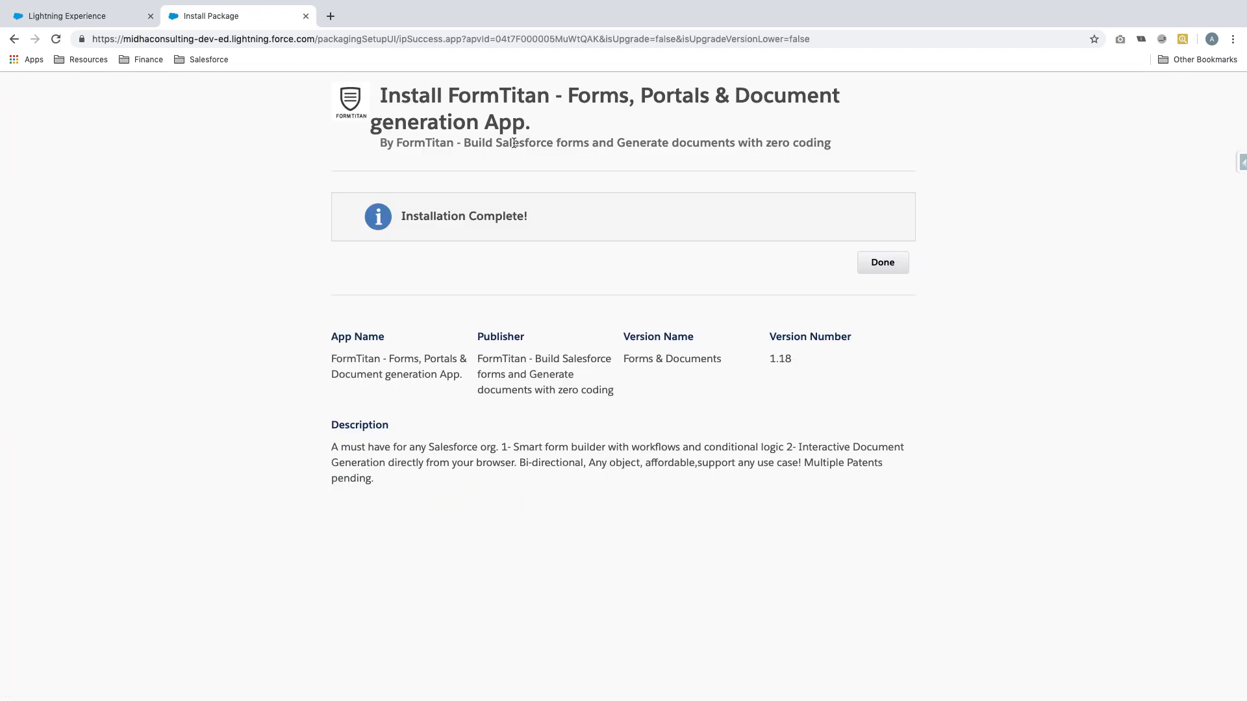
{"action": "left_click", "coordinate": [884, 263]}
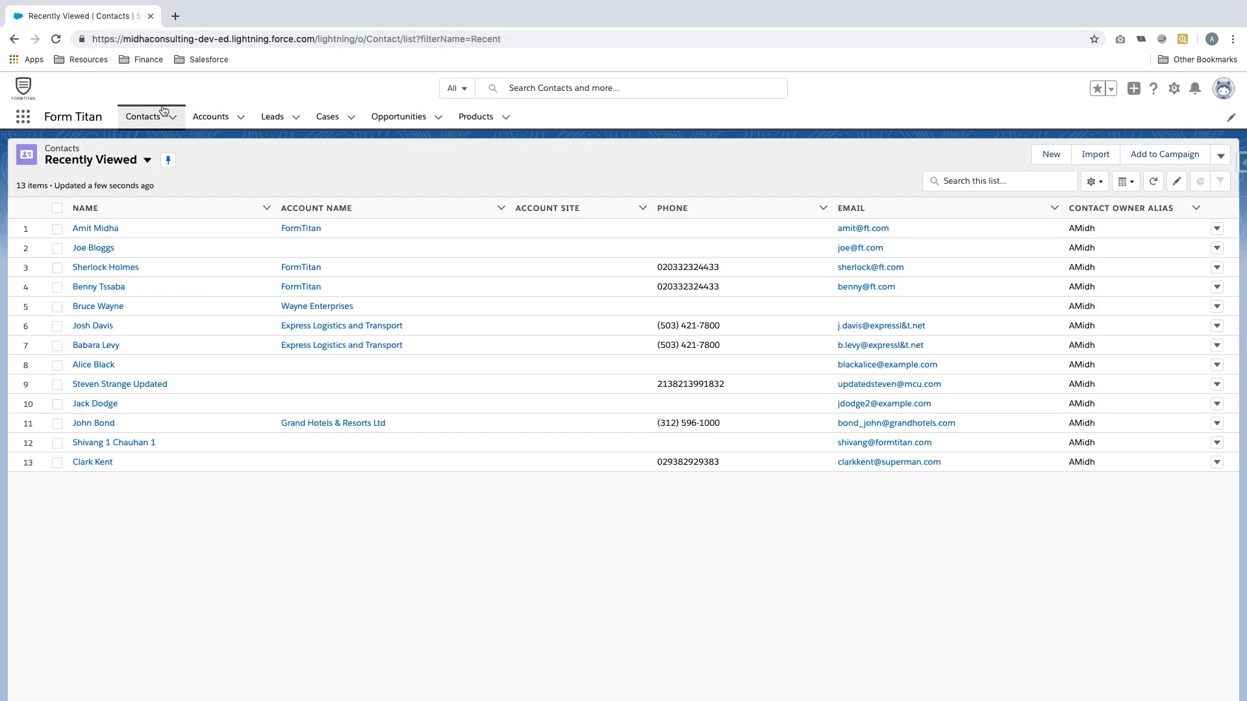
{"action": "mouse_move", "coordinate": [98, 231]}
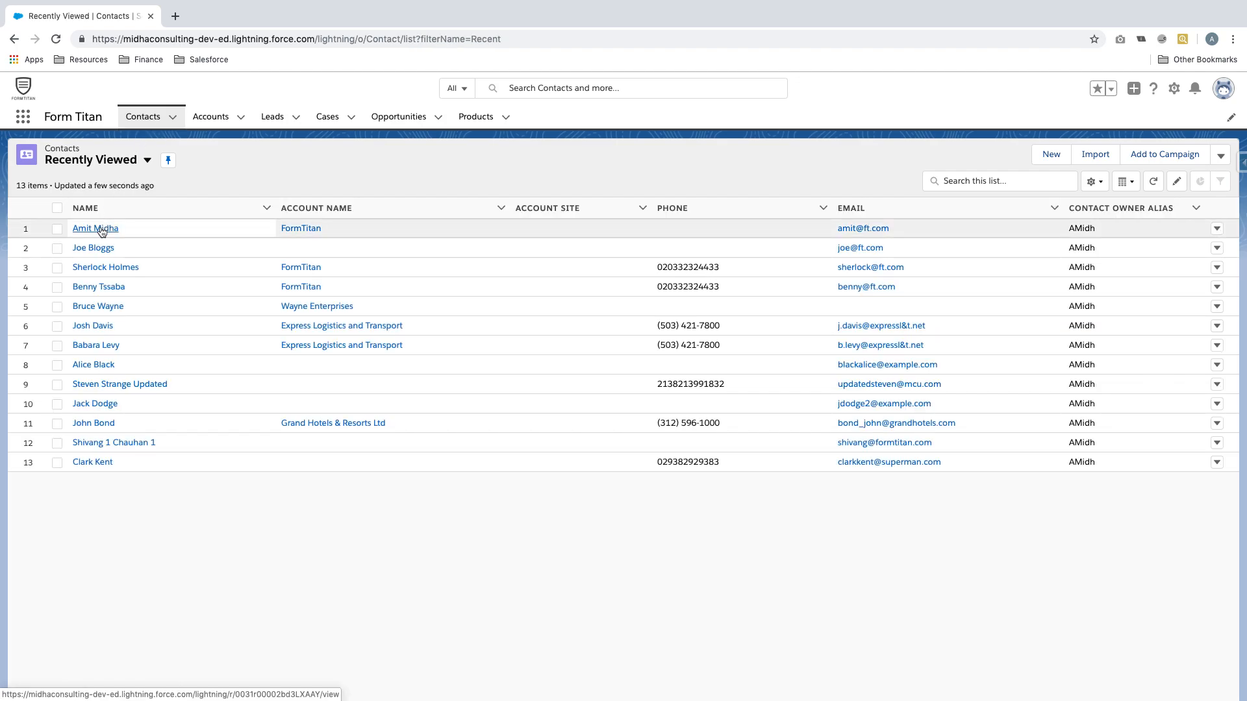
{"action": "left_click", "coordinate": [95, 228]}
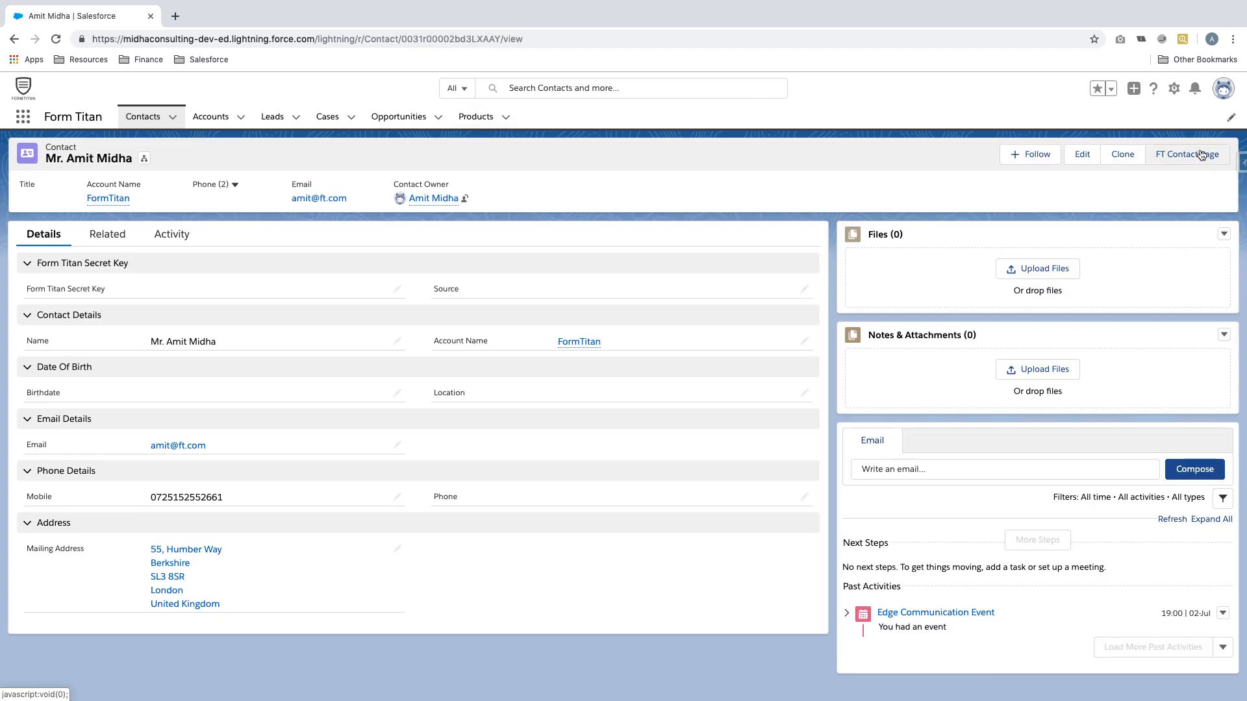
{"action": "left_click", "coordinate": [1195, 155]}
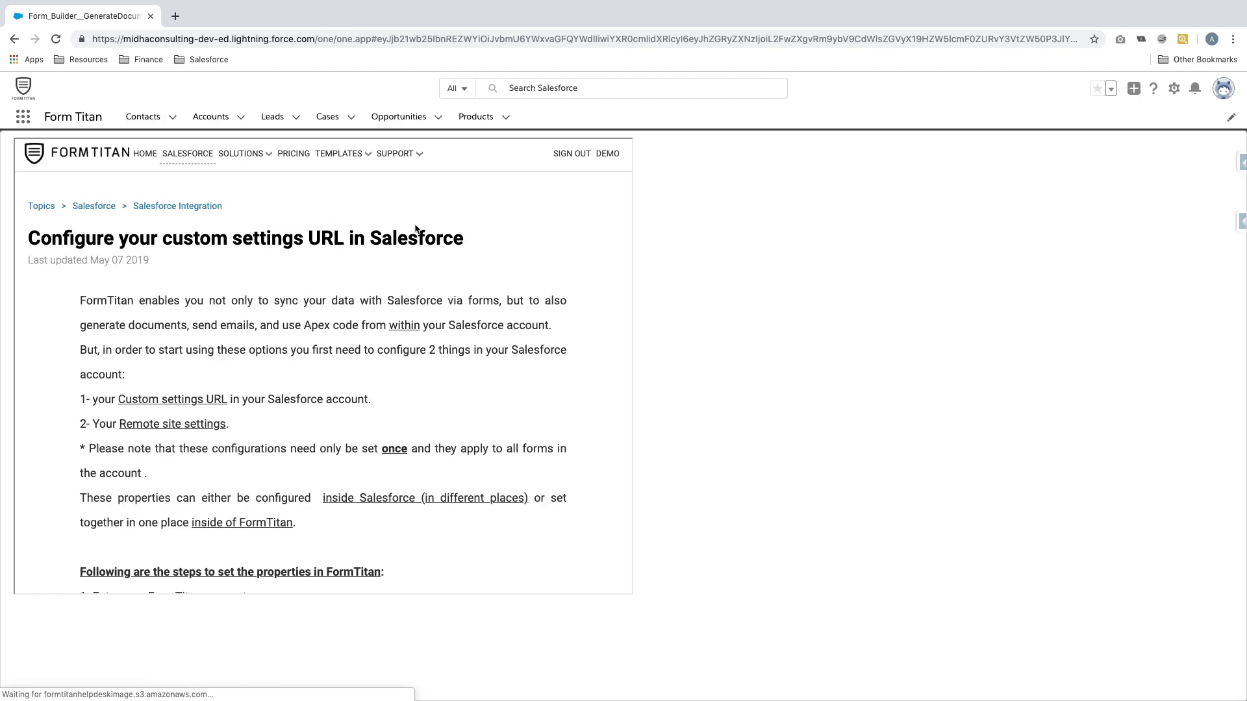
{"action": "scroll", "scroll_direction": "down", "scroll_amount": 3}
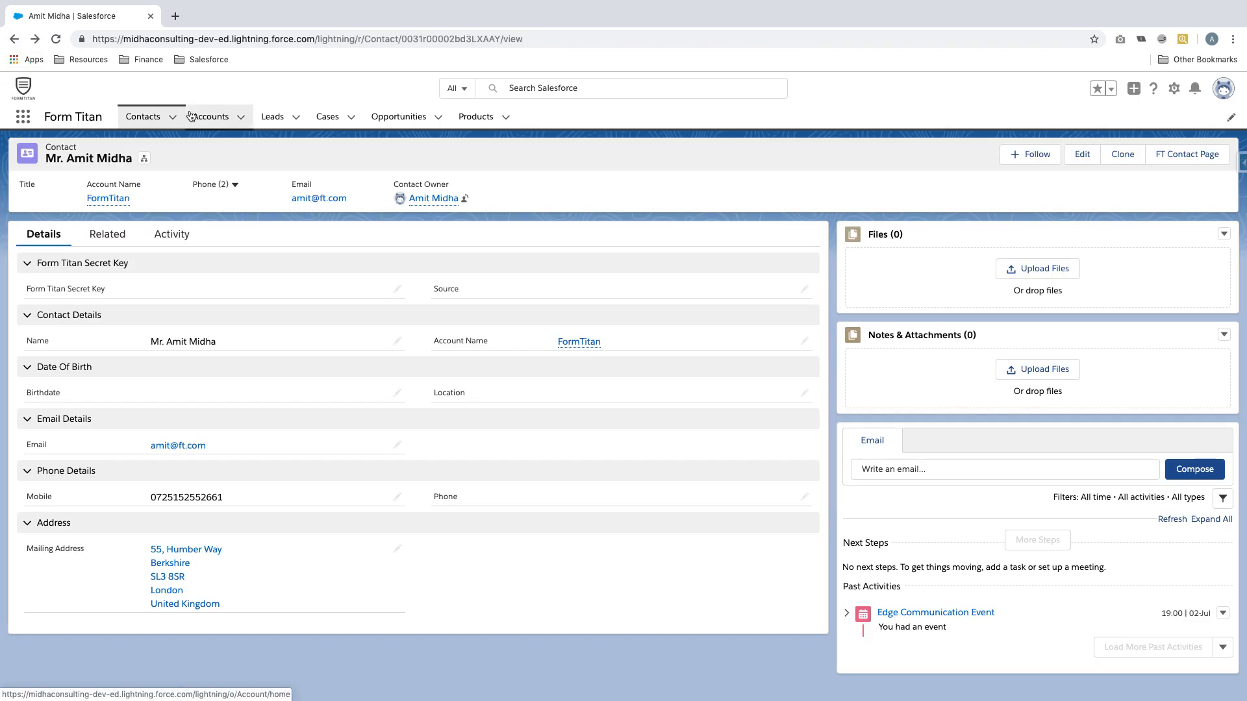
- View the FormTitan account, then the FormTitan opportunity record
{"action": "left_click", "coordinate": [210, 117]}
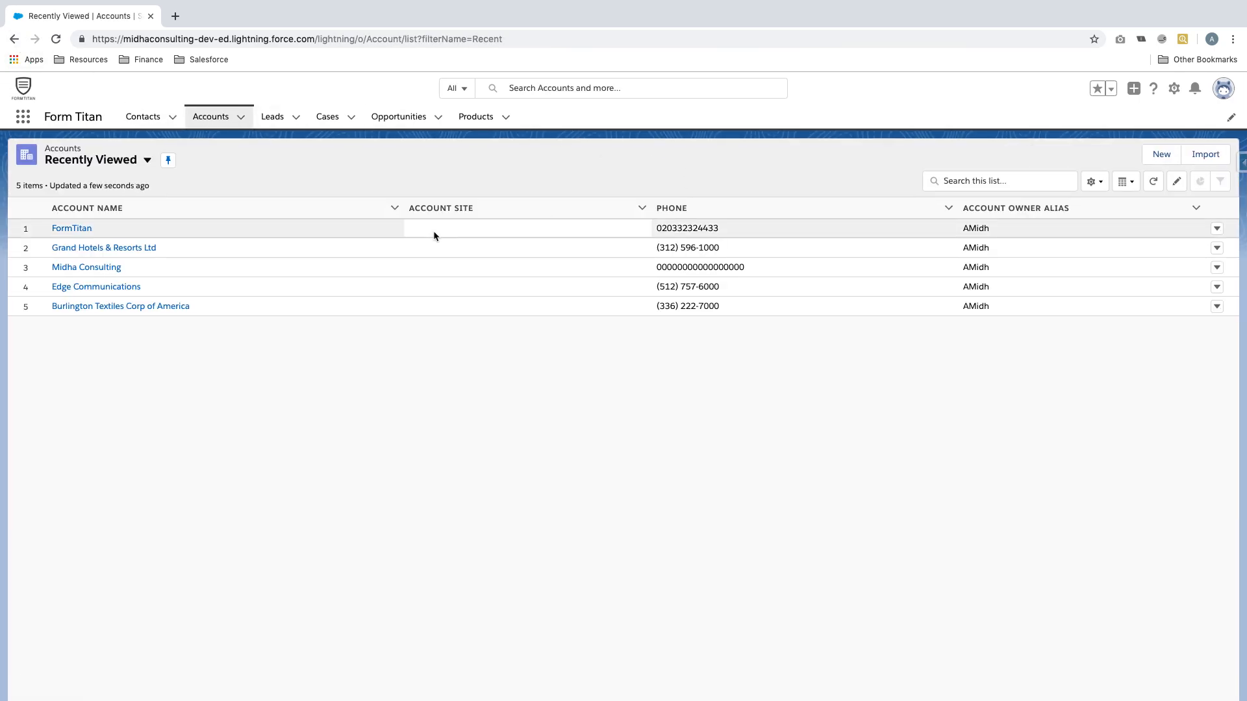
{"action": "left_click", "coordinate": [71, 228]}
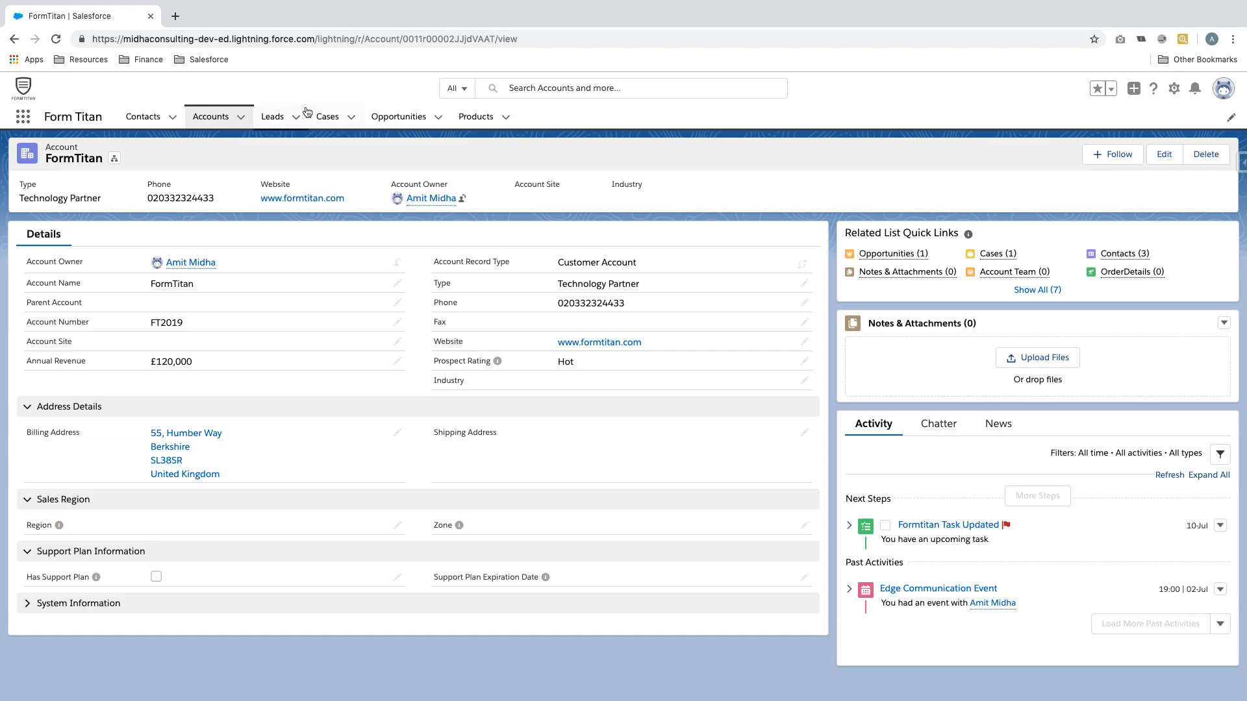
{"action": "left_click", "coordinate": [398, 117]}
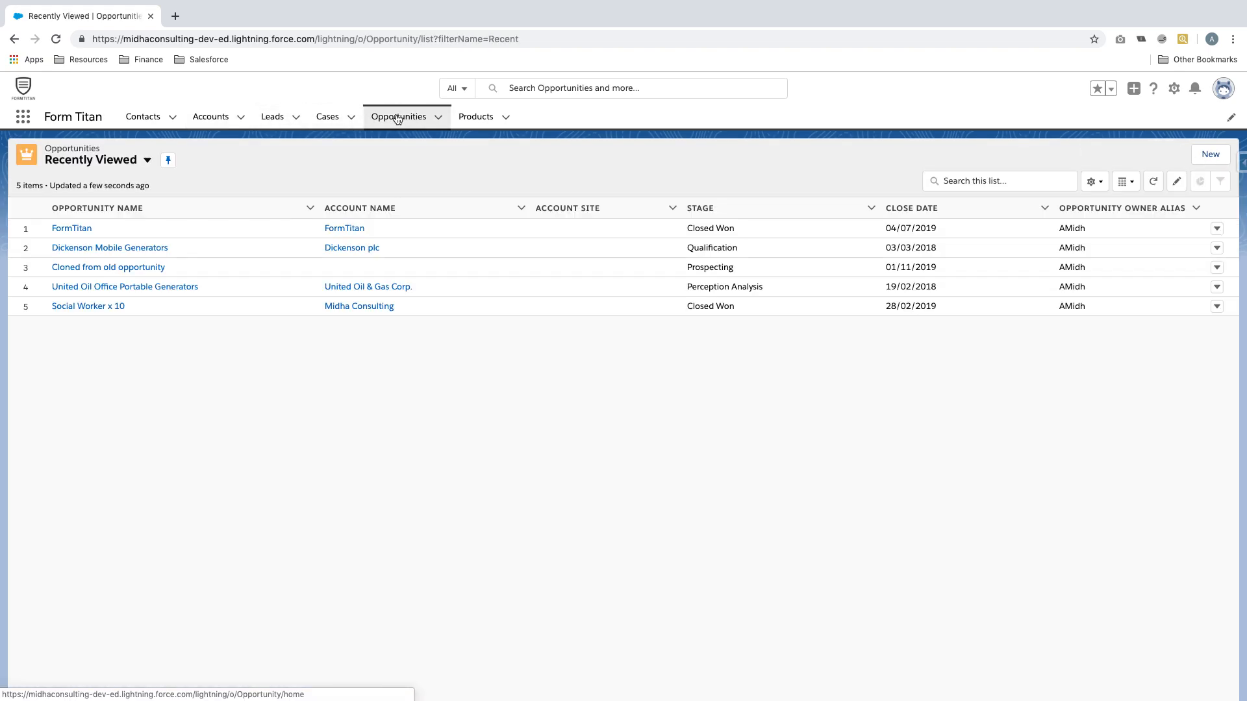
{"action": "left_click", "coordinate": [71, 228]}
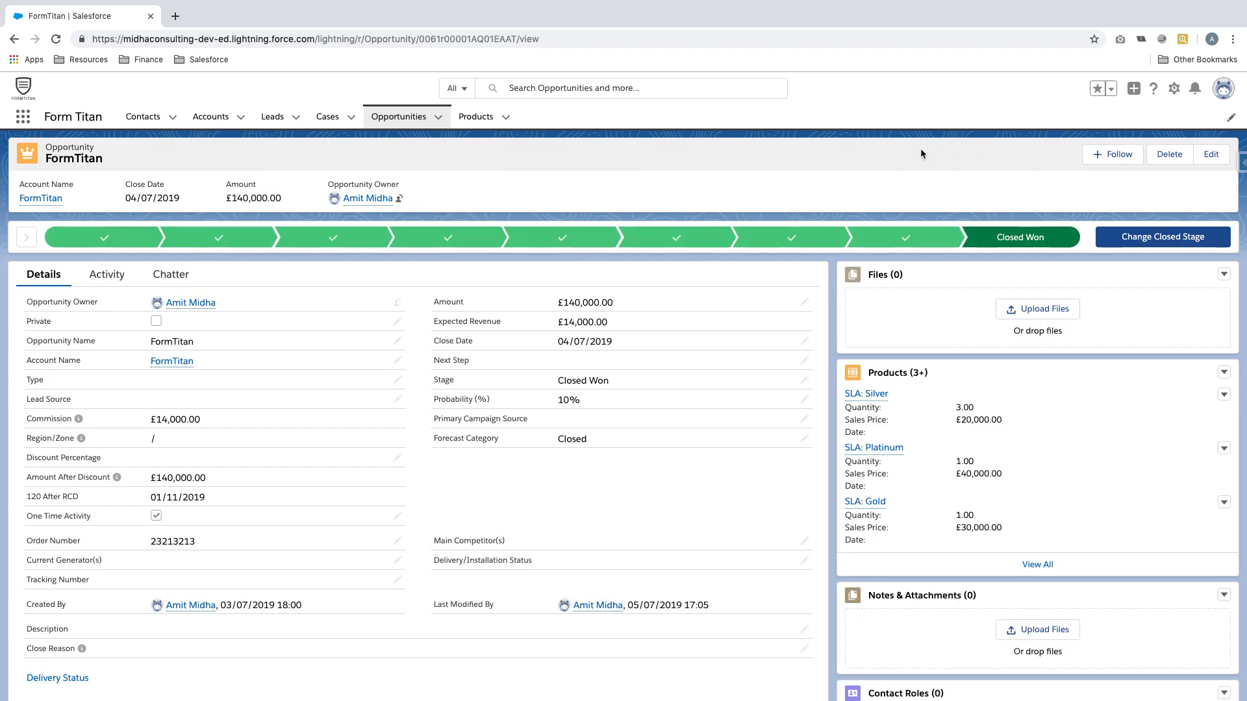
{"action": "mouse_move", "coordinate": [754, 148]}
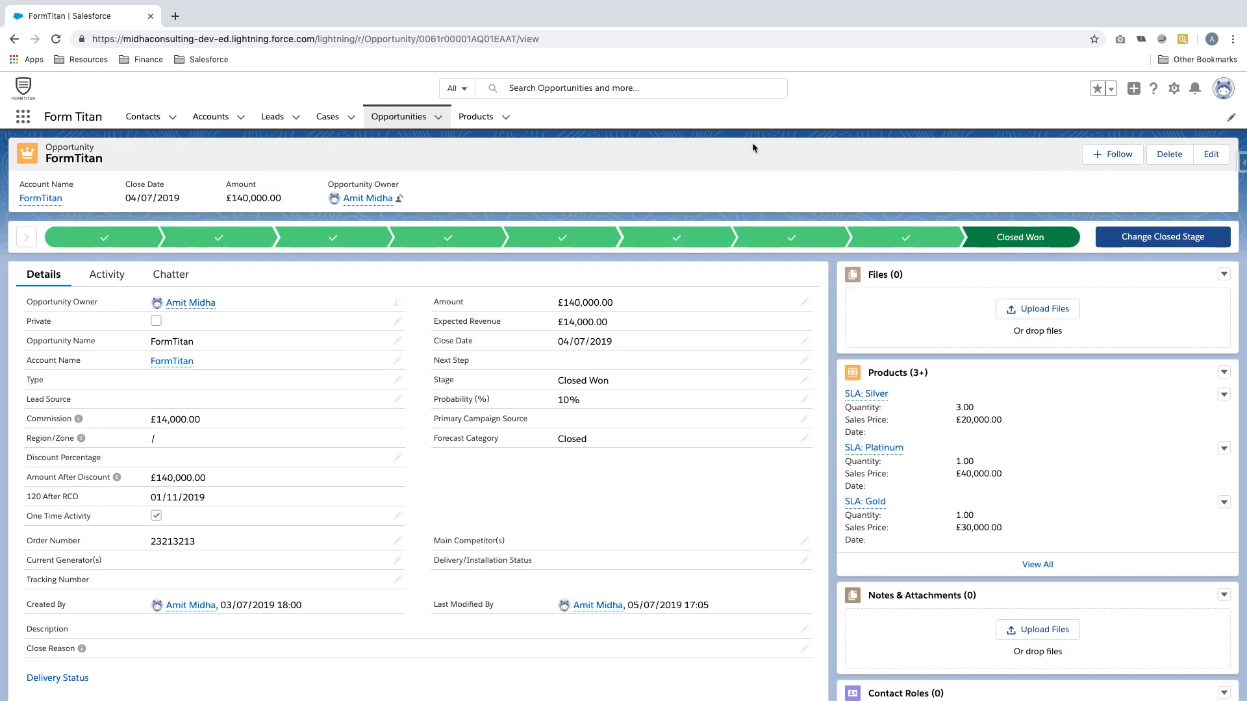
{"action": "mouse_move", "coordinate": [642, 127]}
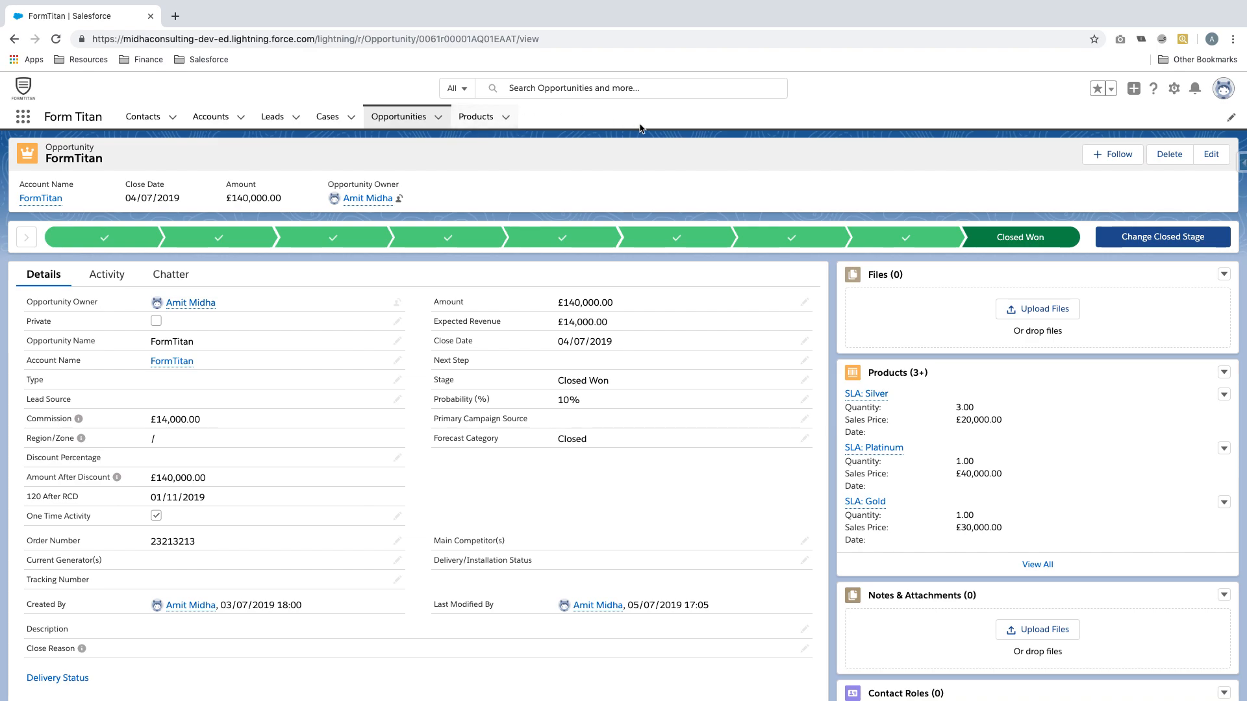
{"action": "mouse_move", "coordinate": [1229, 90]}
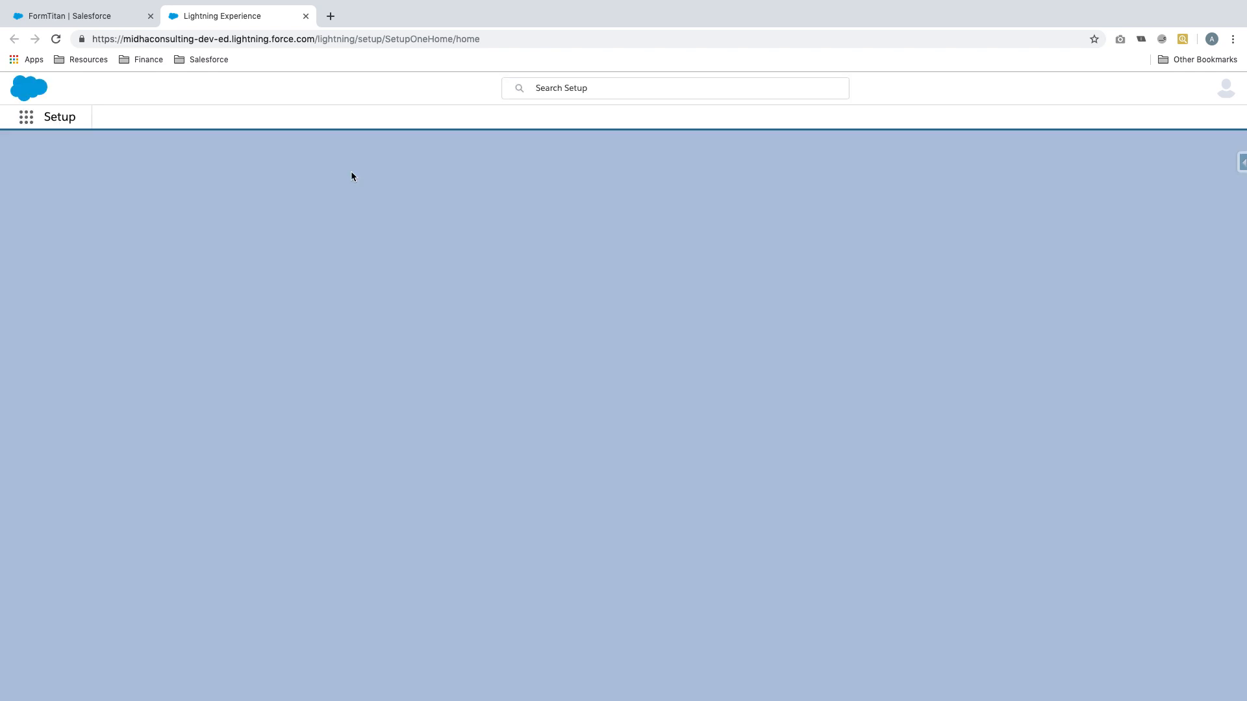
- In Object Manager, filter by 'opportuni' and go to the Opportunity object
{"action": "left_click", "coordinate": [171, 117]}
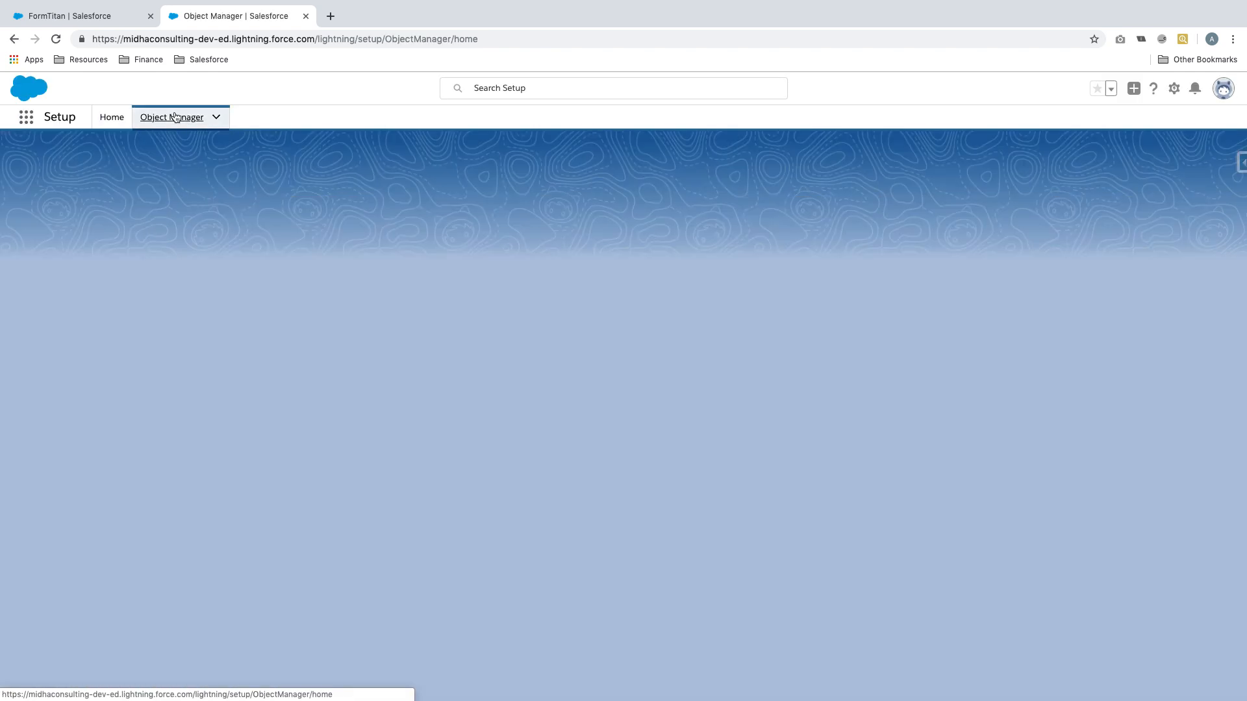
{"action": "left_click", "coordinate": [172, 117]}
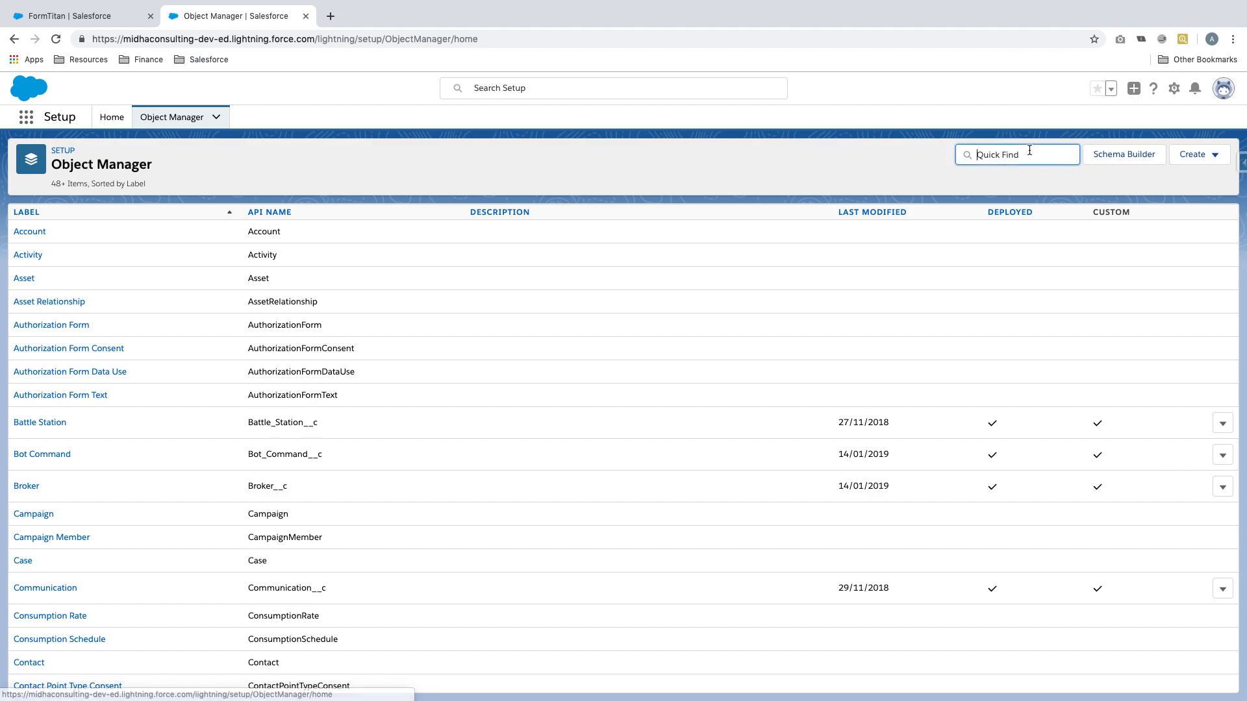
{"action": "type", "text": "opportuni"}
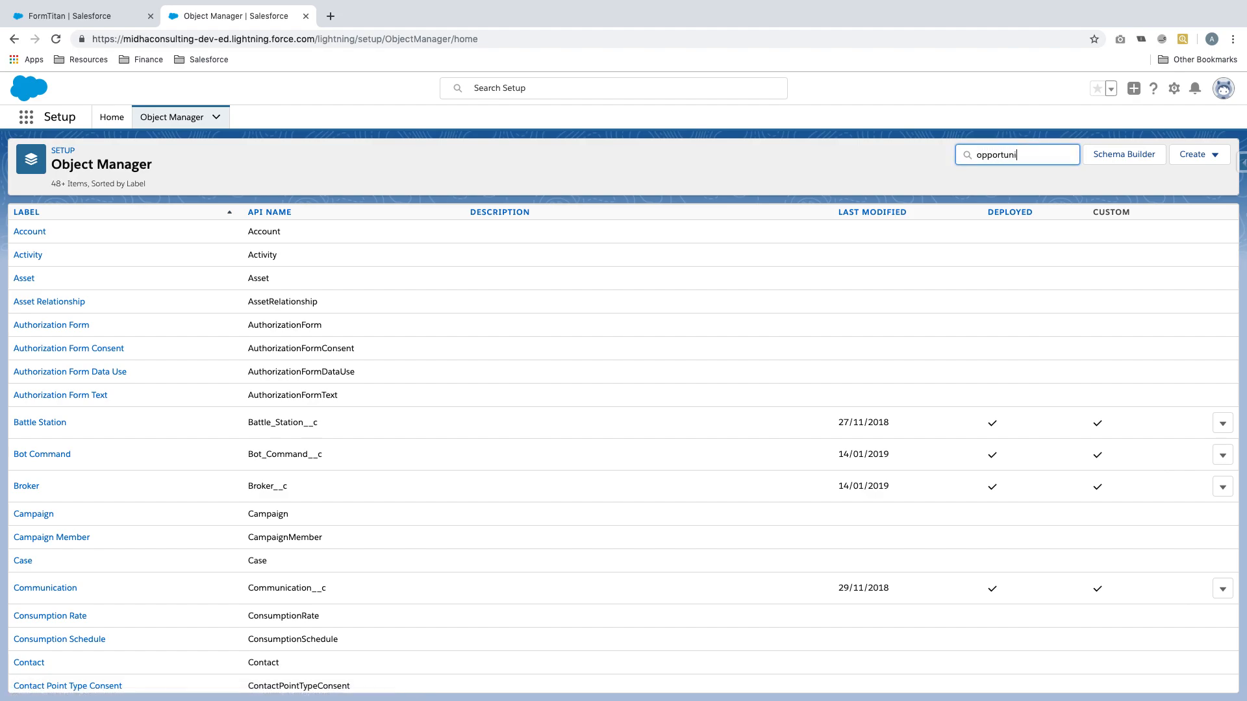
{"action": "type", "text": "opportuni"}
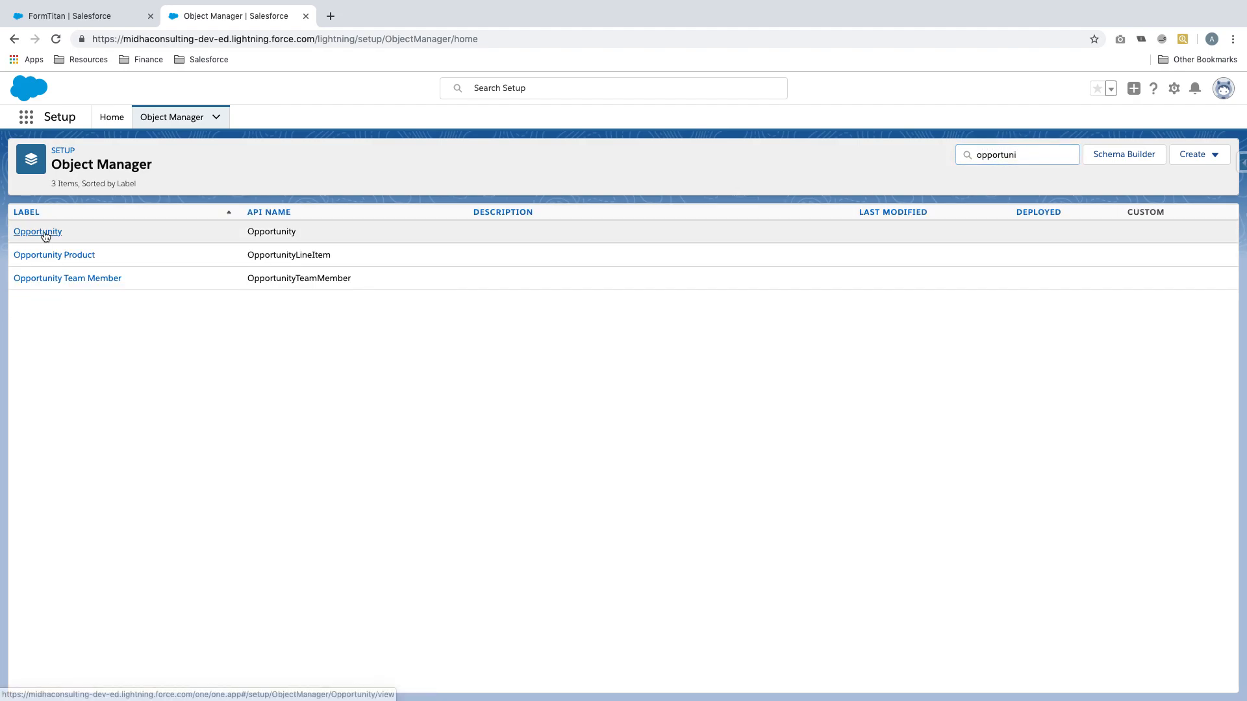
{"action": "left_click", "coordinate": [37, 231]}
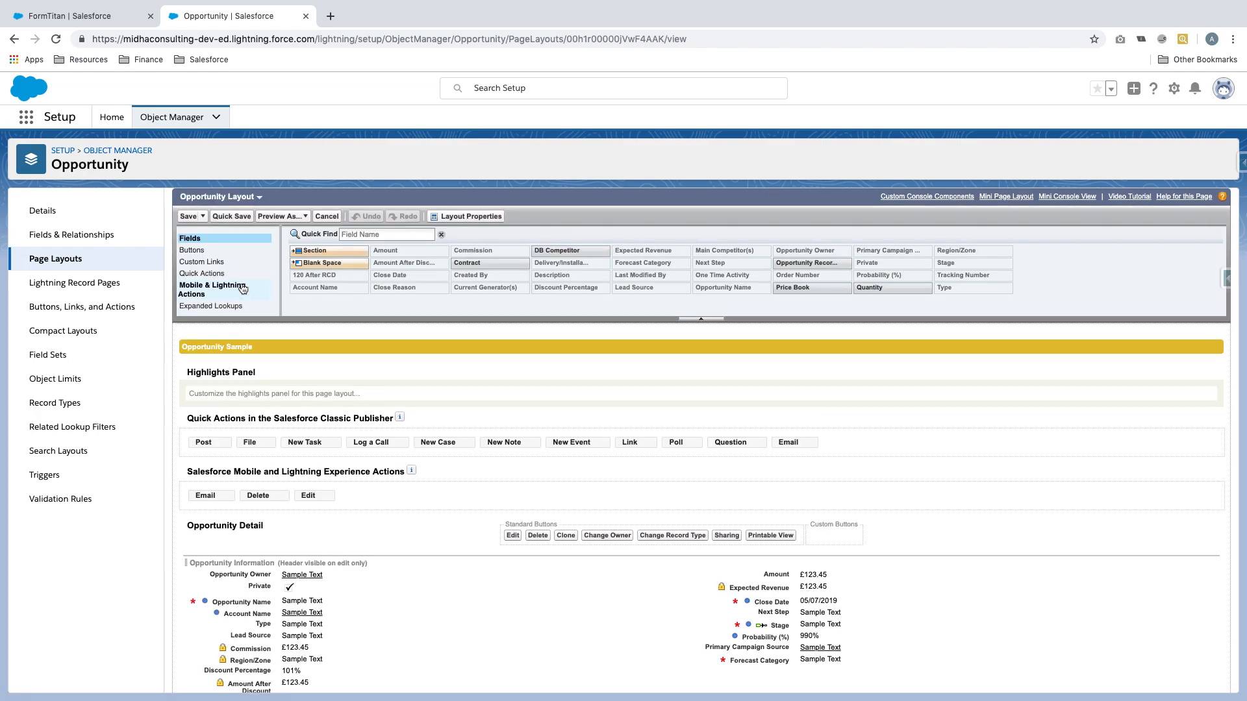
- Drag FT Generate Document from Mobile & Lightning Actions into the layout's Lightning Experience Actions
{"action": "left_click", "coordinate": [212, 290]}
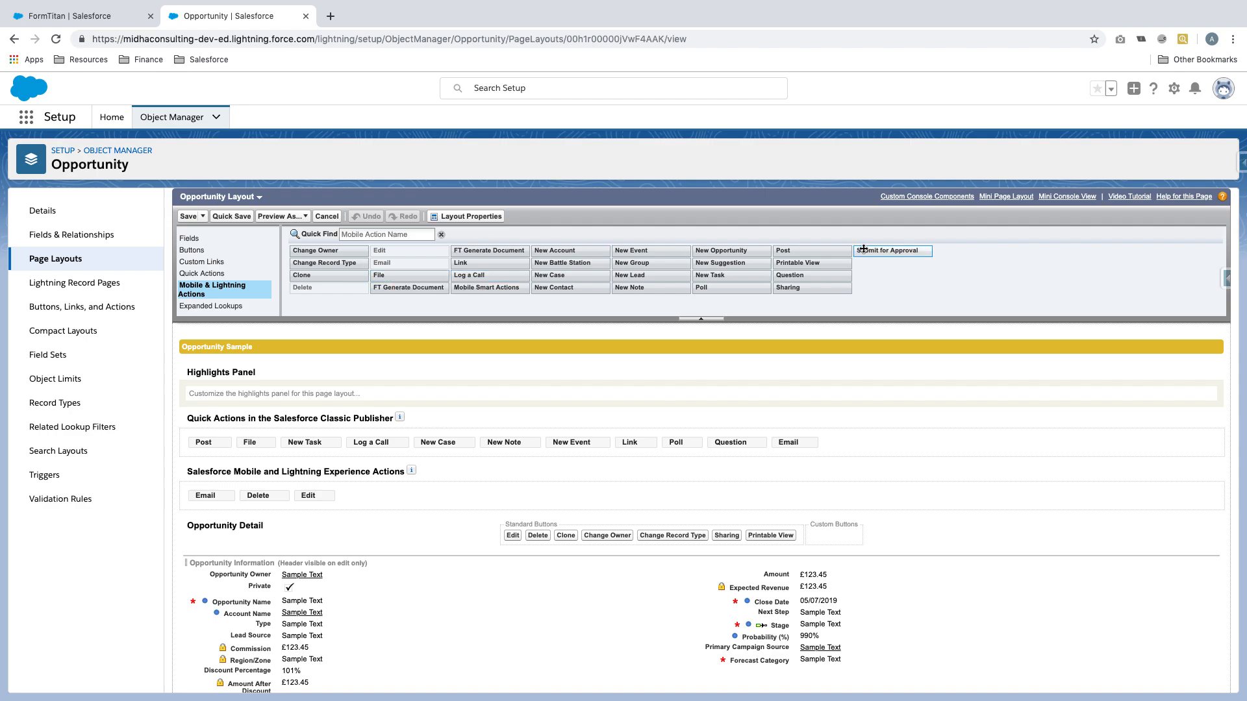
{"action": "mouse_move", "coordinate": [413, 291]}
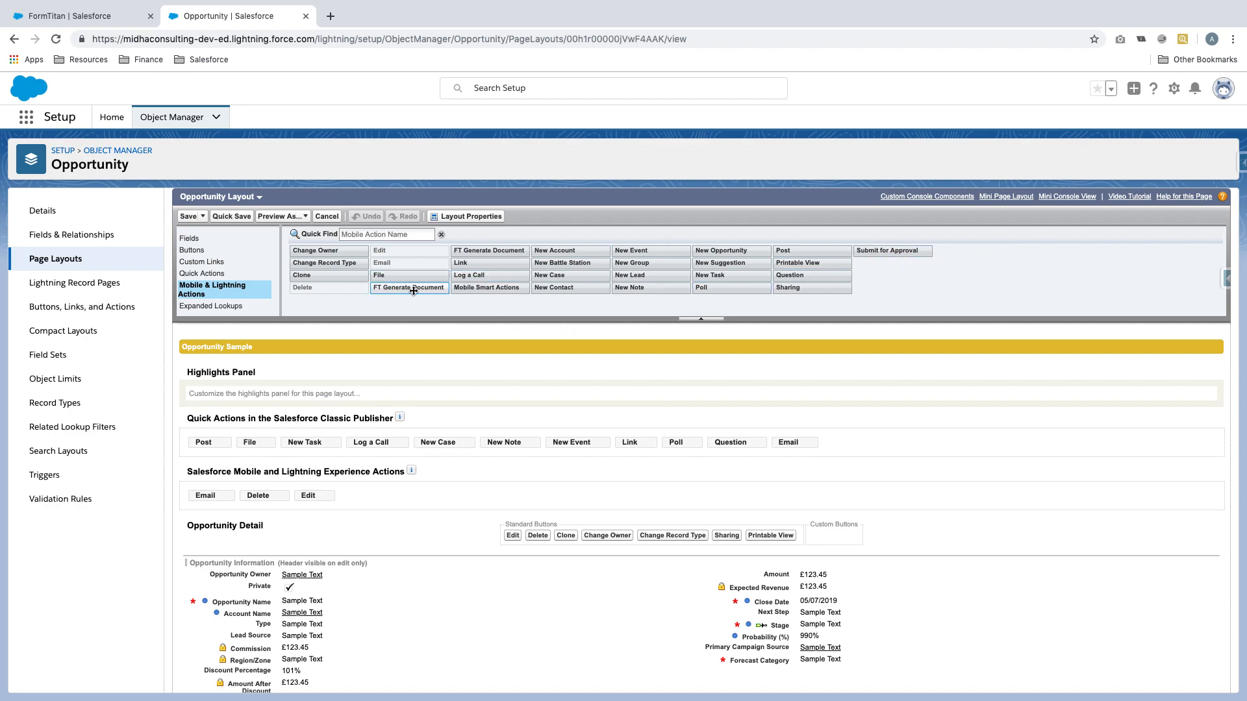
{"action": "left_click_drag", "start_coordinate": [408, 287], "coordinate": [392, 495]}
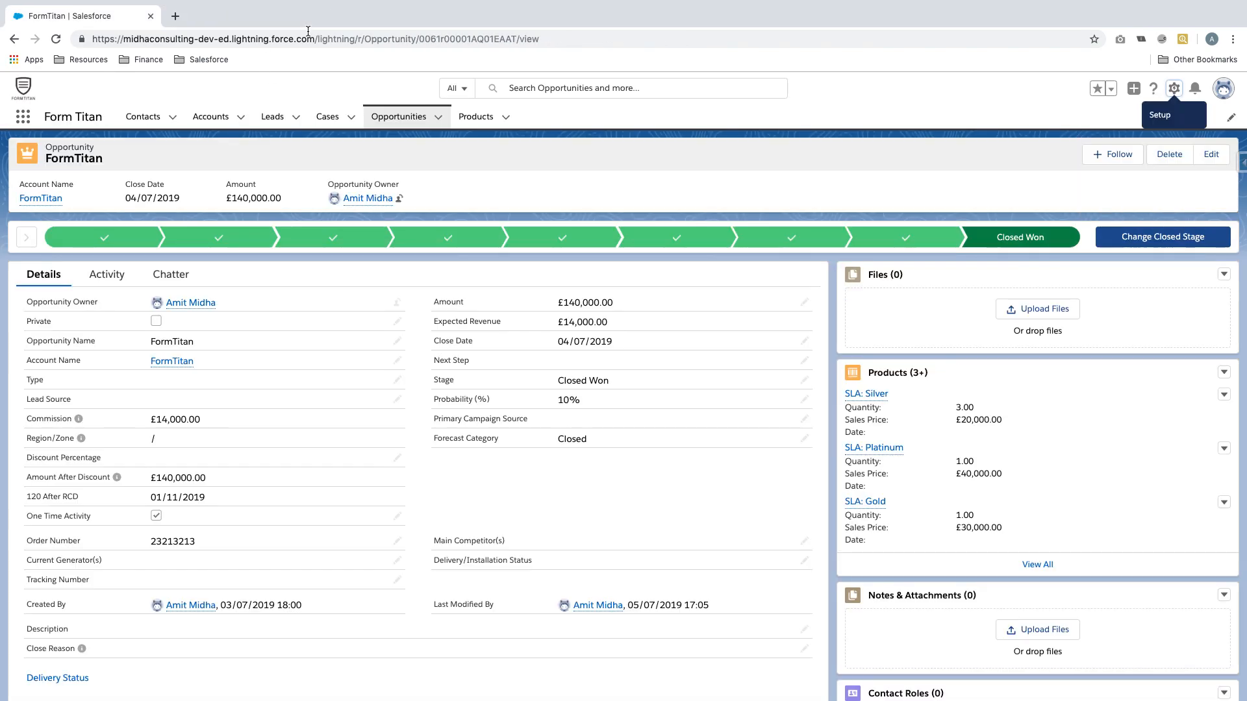
- Reopen the FormTitan opportunity to see FT Generate Document, and launch Setup in a new tab
{"action": "left_click", "coordinate": [398, 117]}
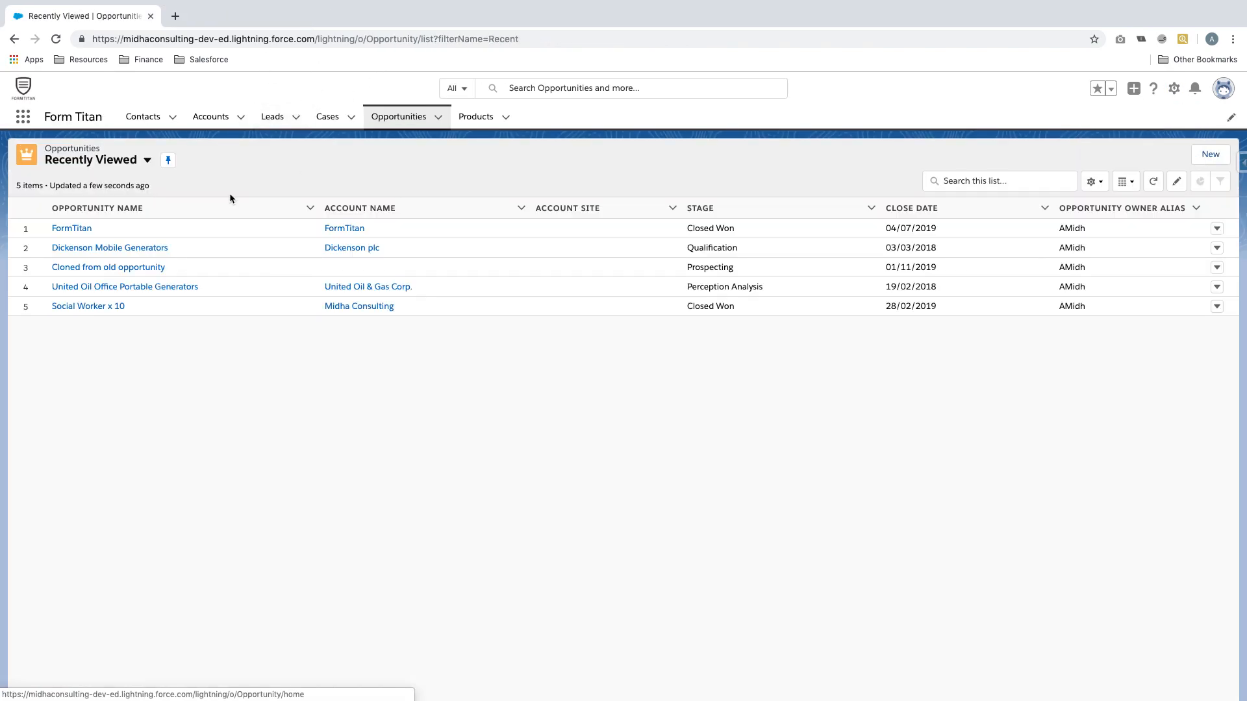
{"action": "left_click", "coordinate": [71, 227]}
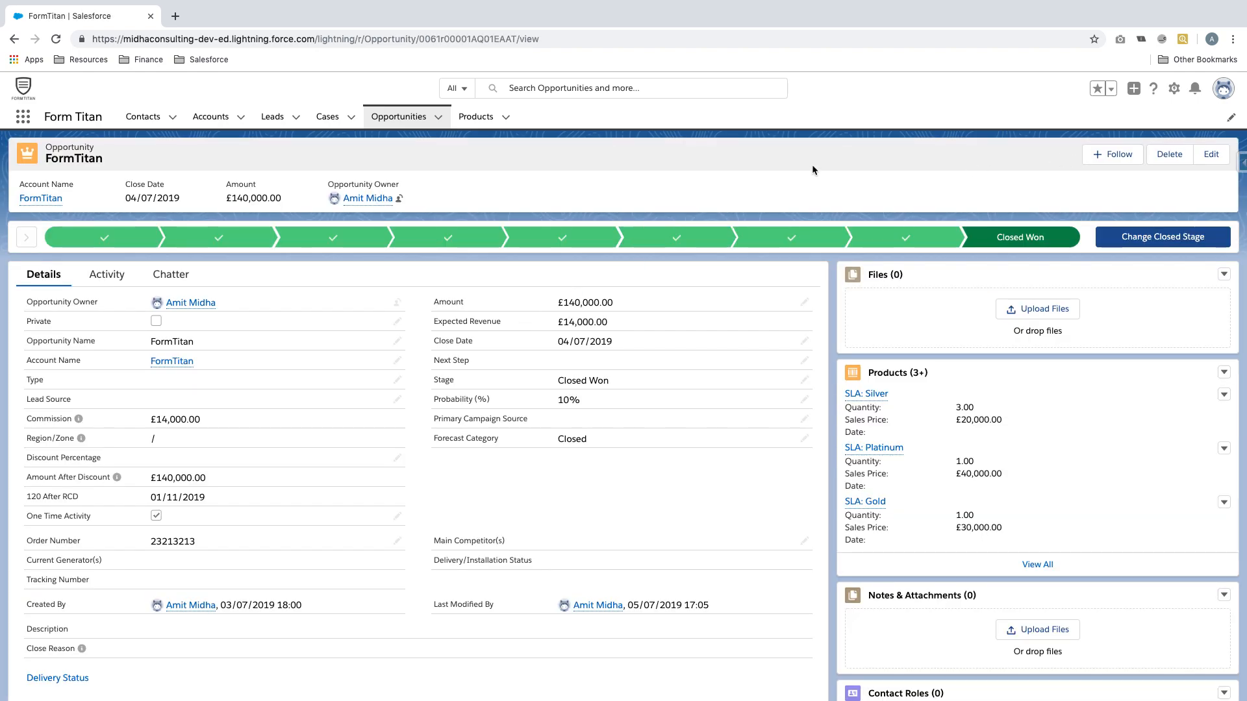
{"action": "mouse_move", "coordinate": [1190, 181]}
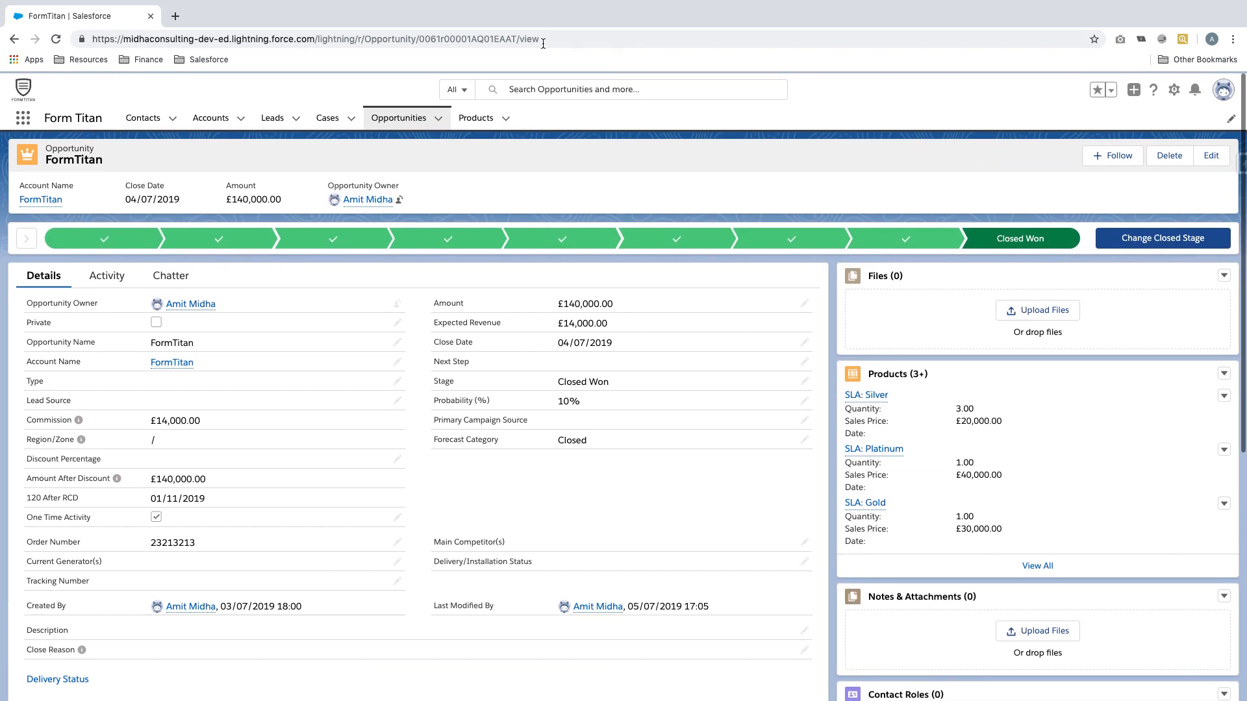
{"action": "left_click", "coordinate": [1174, 89]}
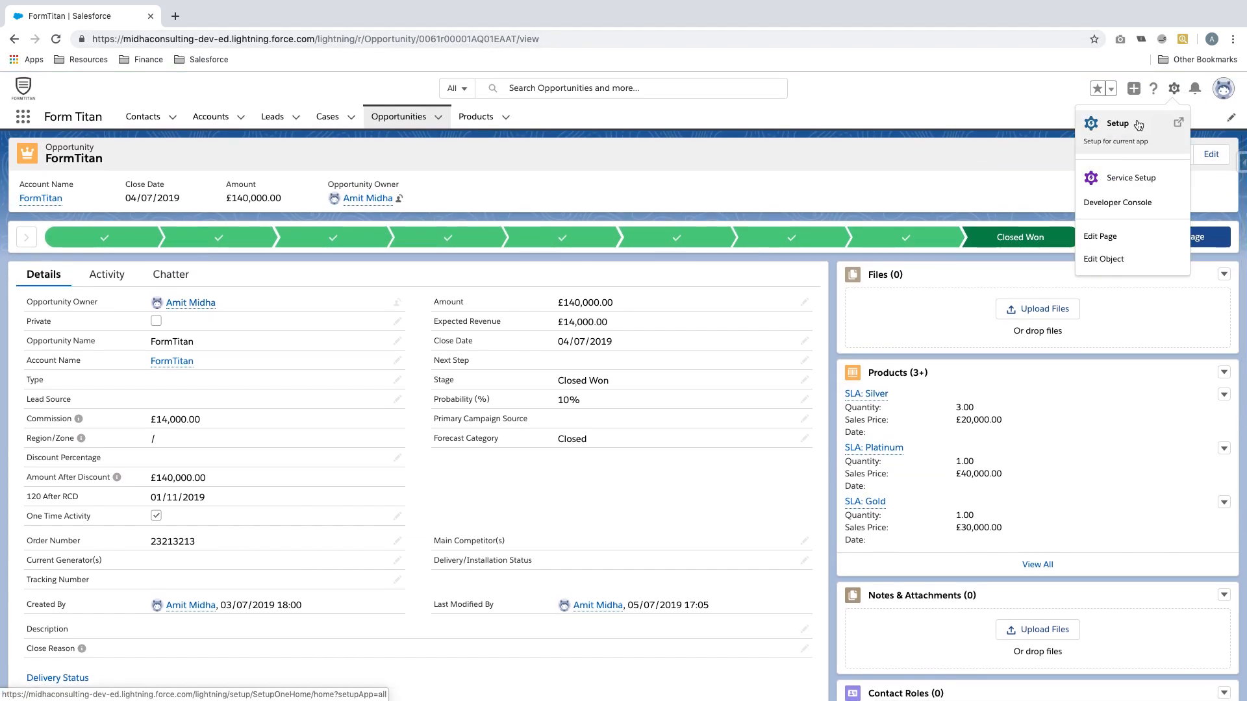
{"action": "left_click", "coordinate": [1117, 123]}
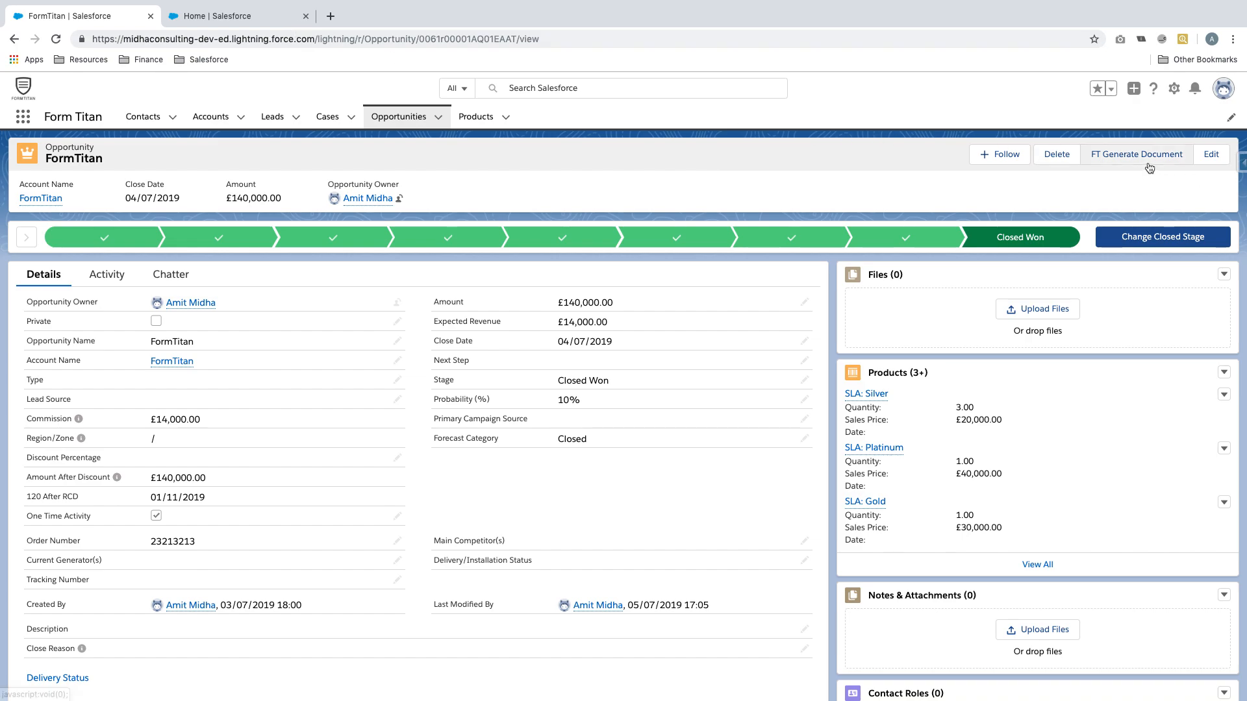
{"action": "left_click", "coordinate": [1137, 155]}
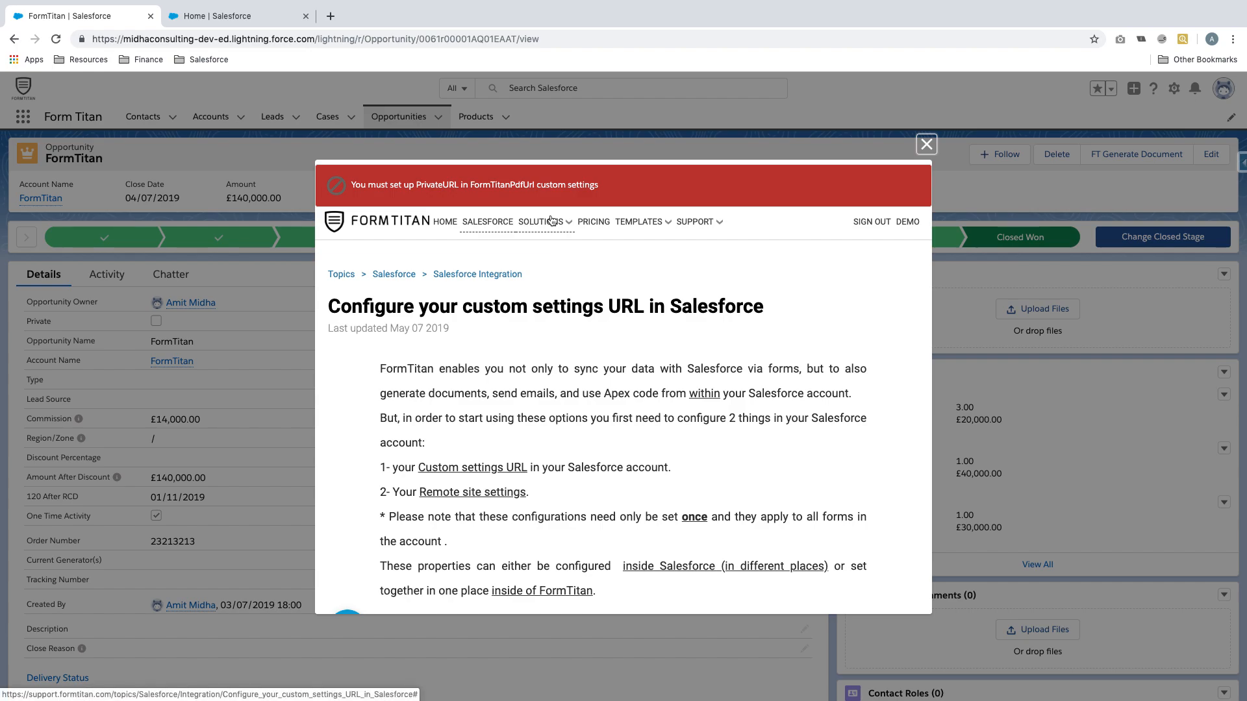
{"action": "mouse_move", "coordinate": [927, 145]}
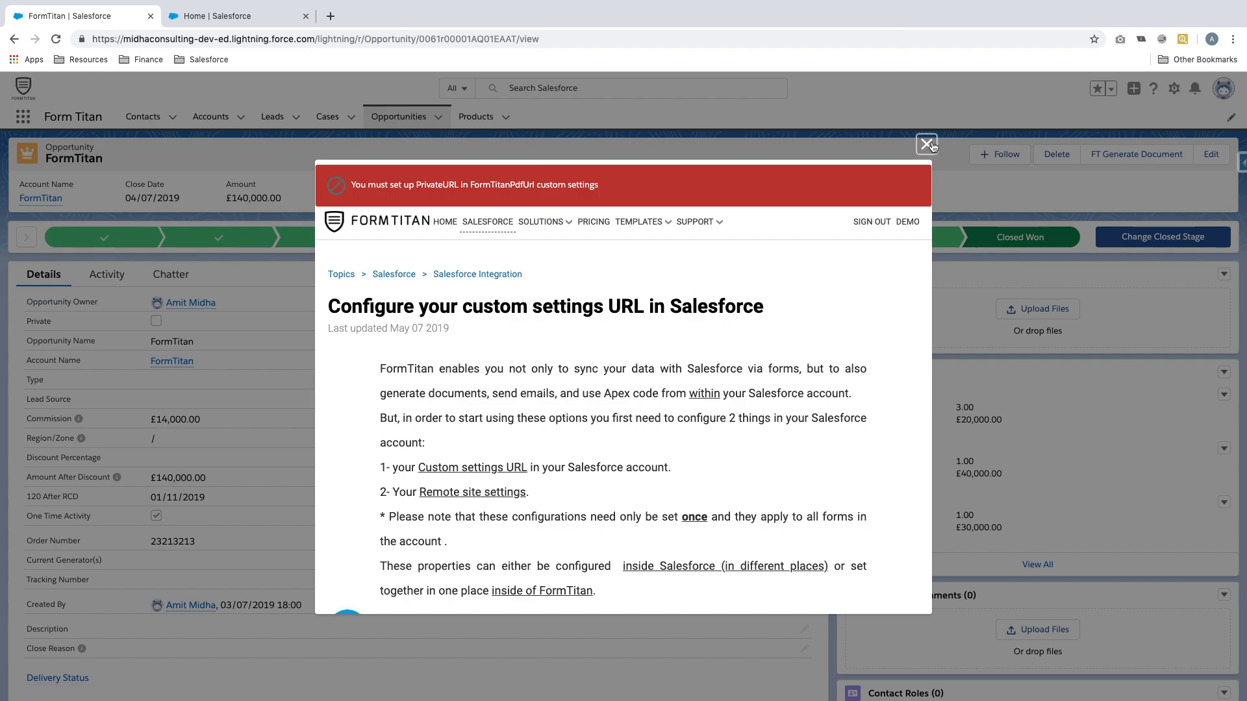
{"action": "left_click", "coordinate": [927, 143]}
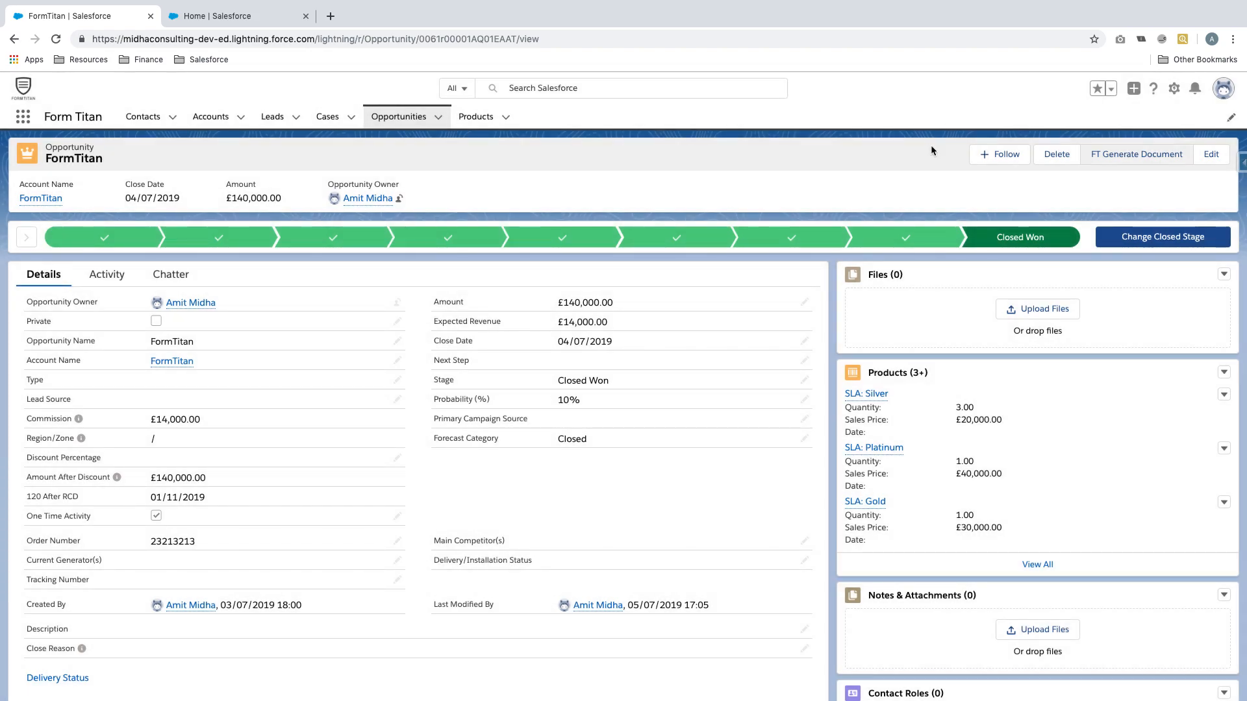
{"action": "mouse_move", "coordinate": [1133, 159]}
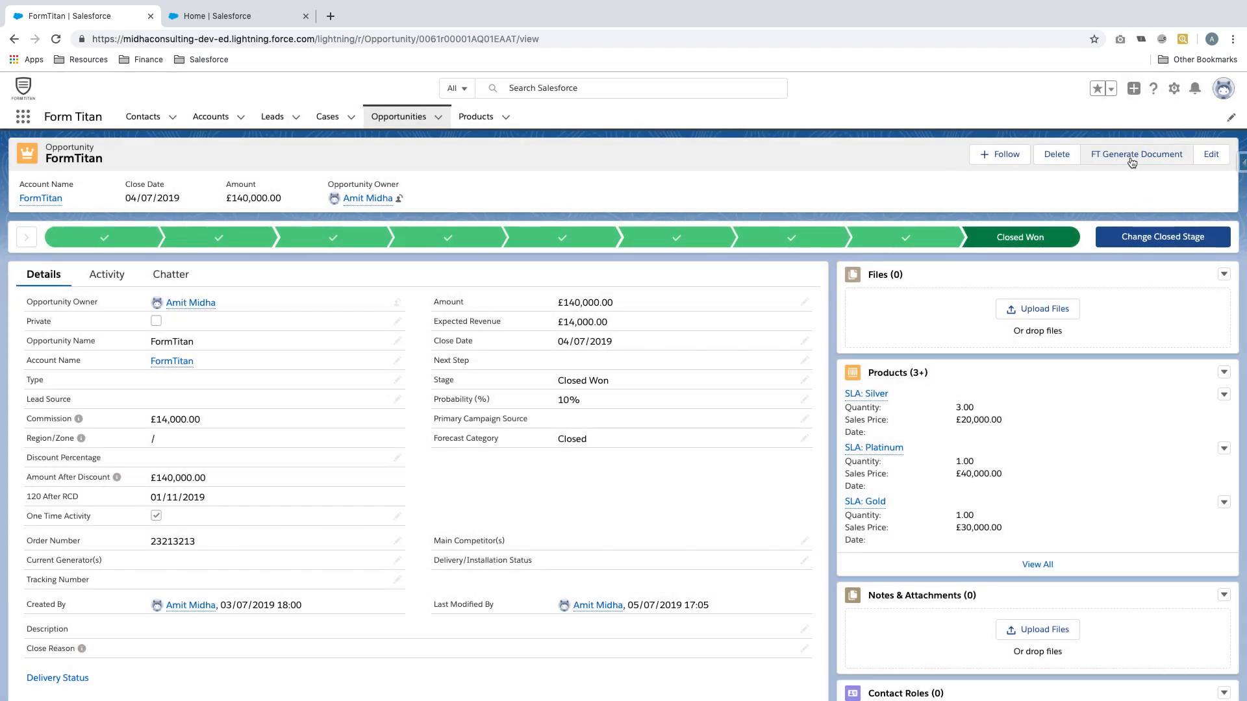
{"action": "mouse_move", "coordinate": [1131, 159]}
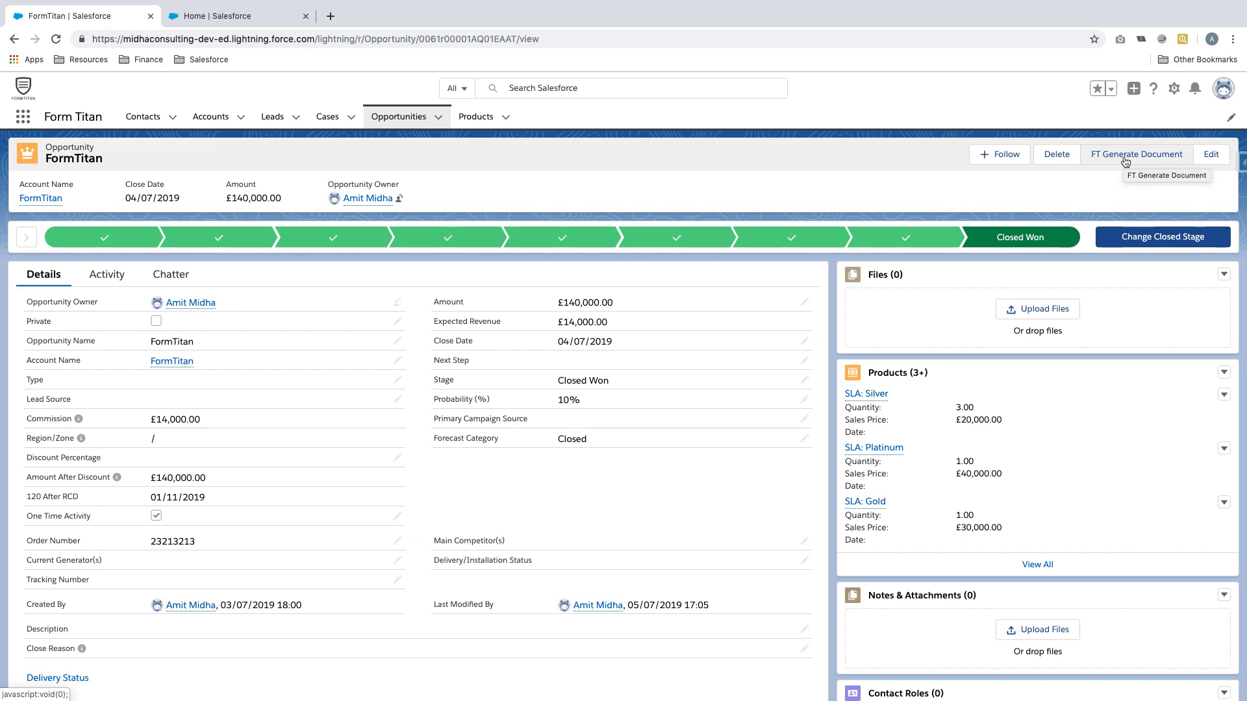
{"action": "mouse_move", "coordinate": [843, 6]}
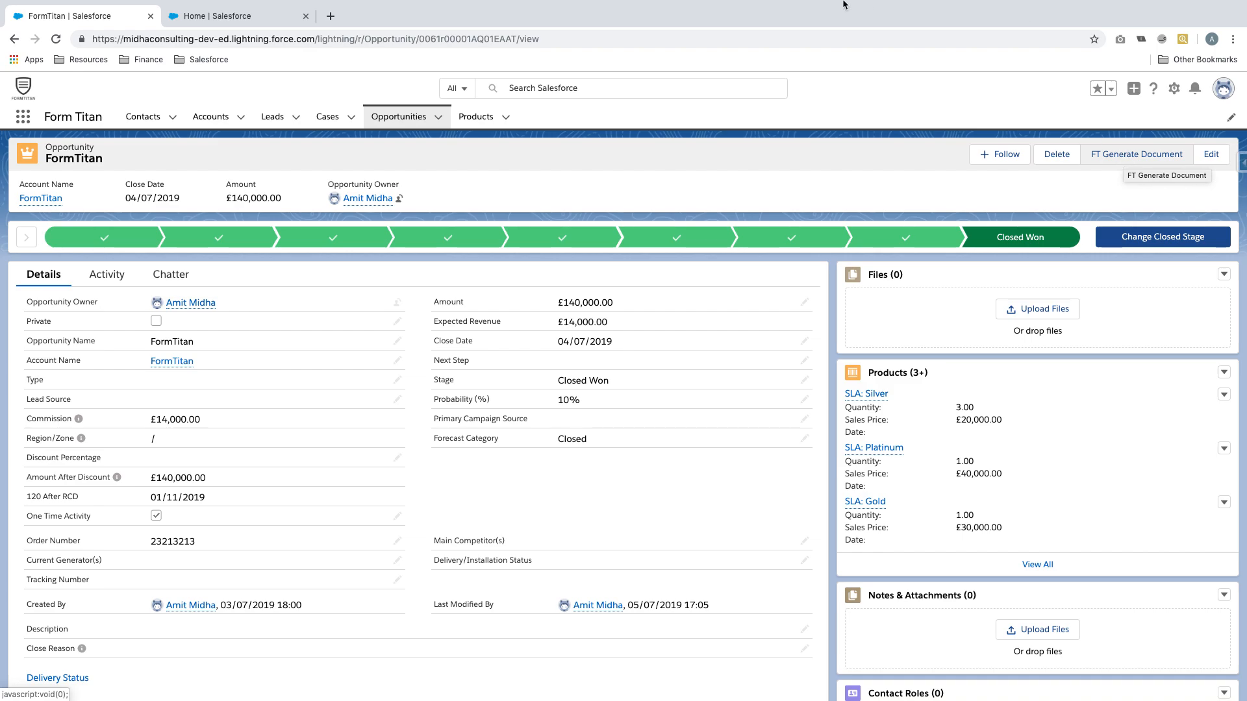